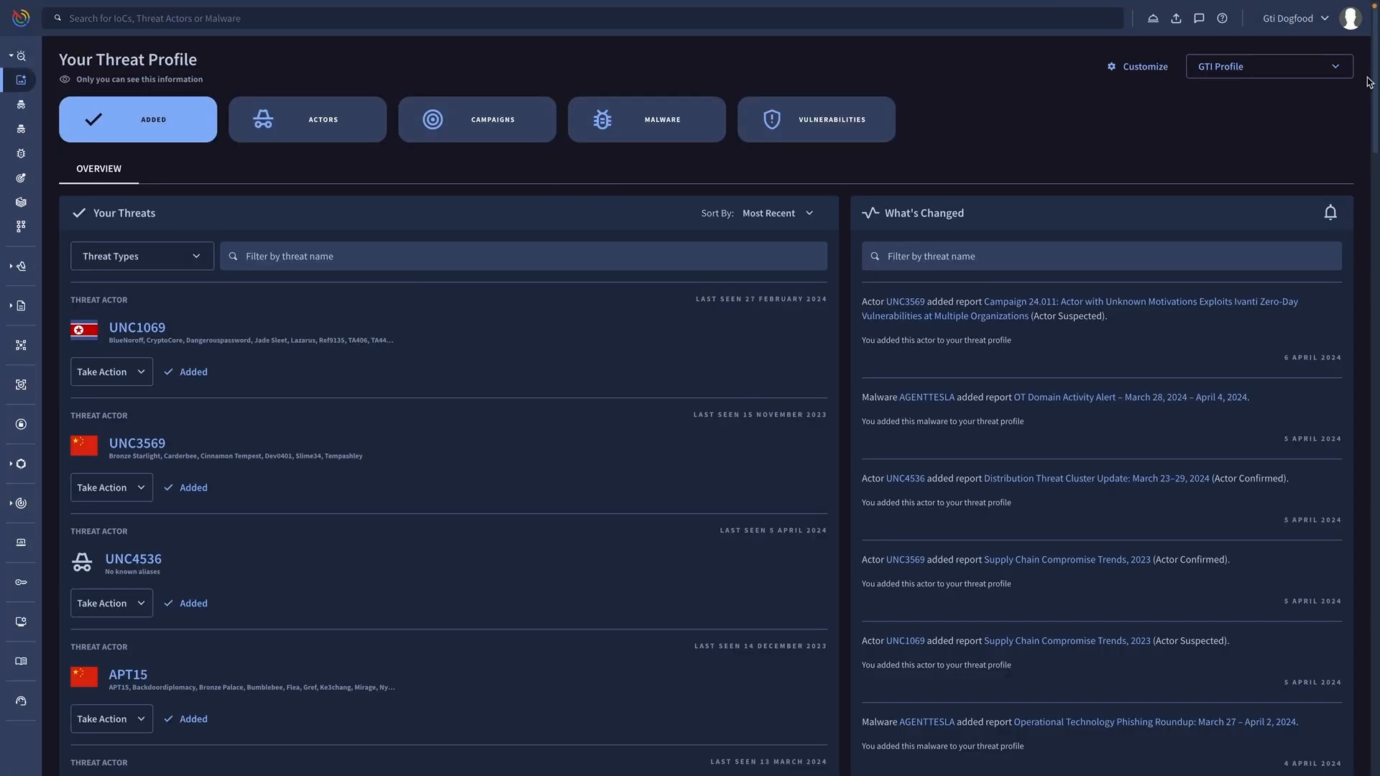
Create and save 'Manufacturing Canada - Threat Profile', continuing to follow existing threats
click(1267, 66)
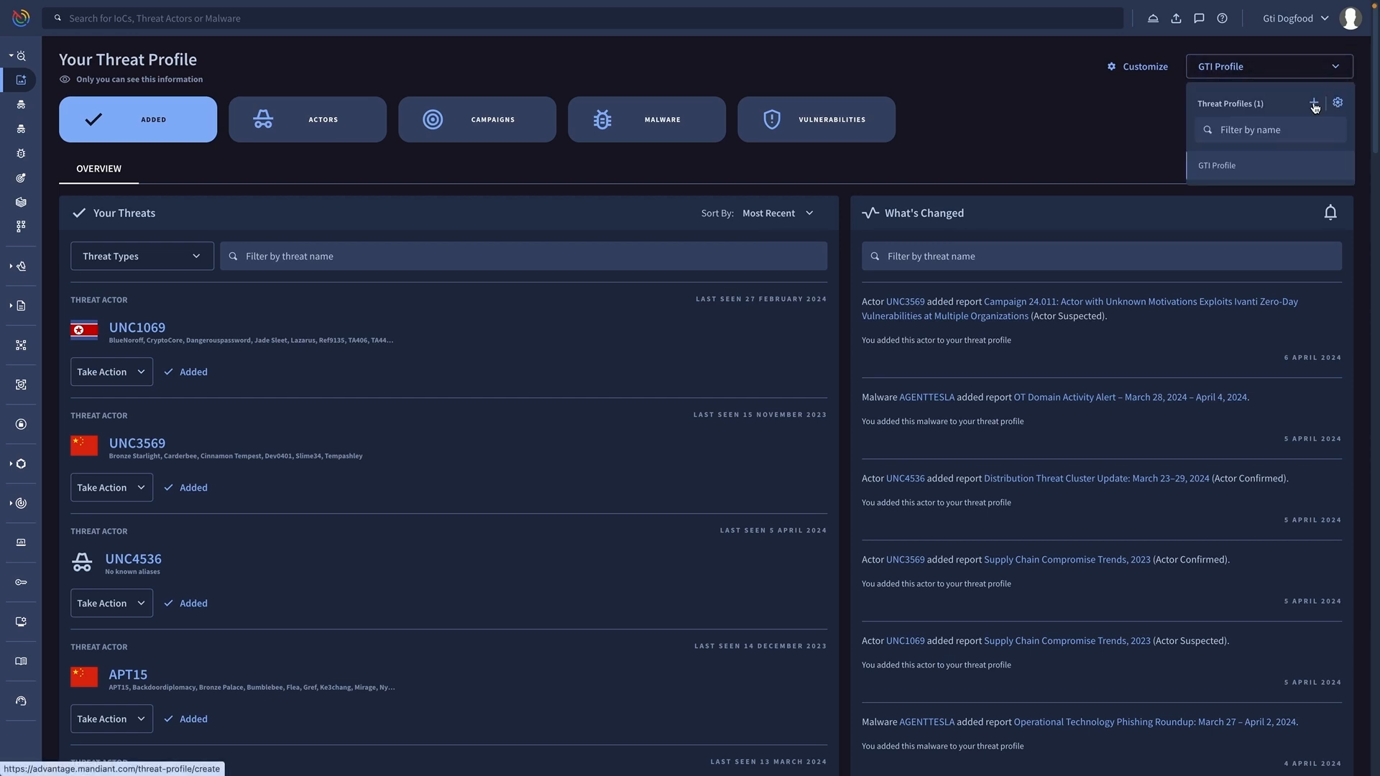
click(1314, 103)
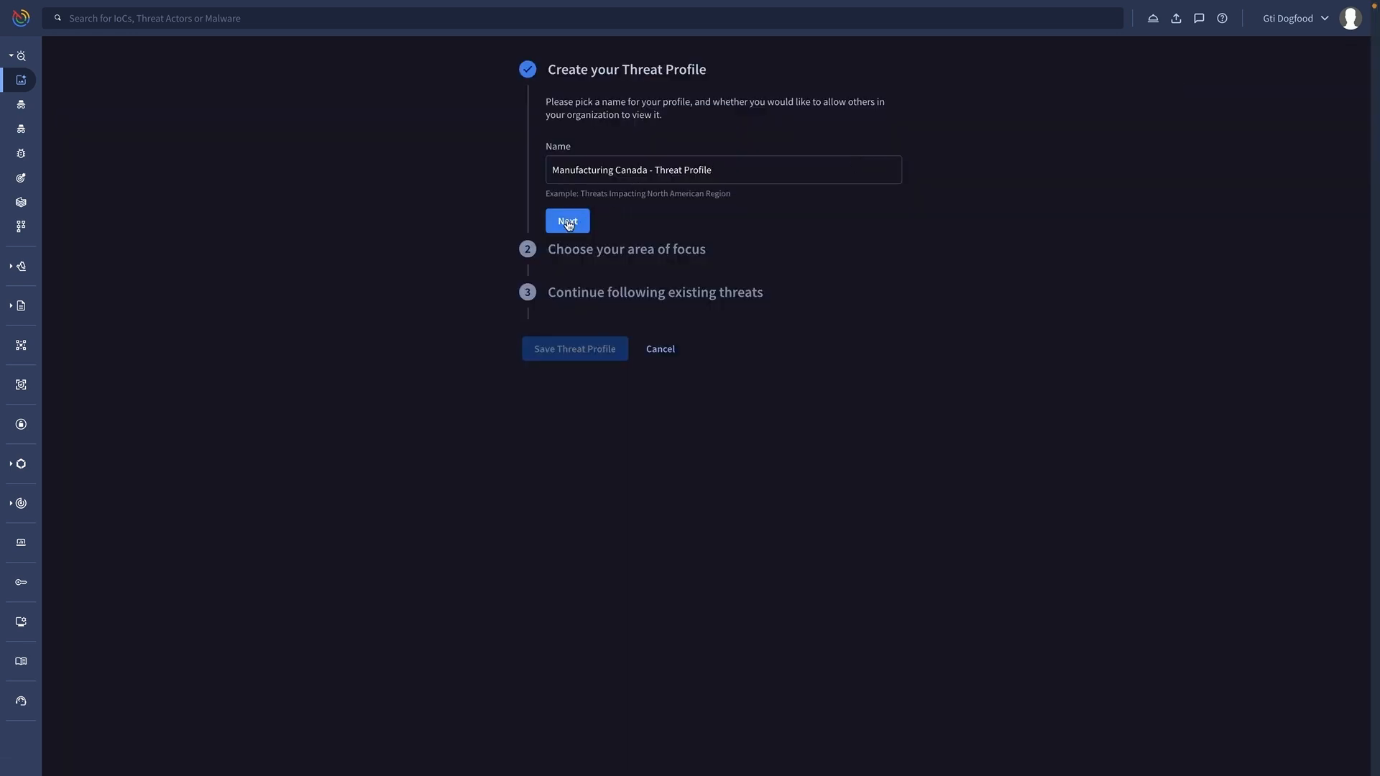
click(567, 220)
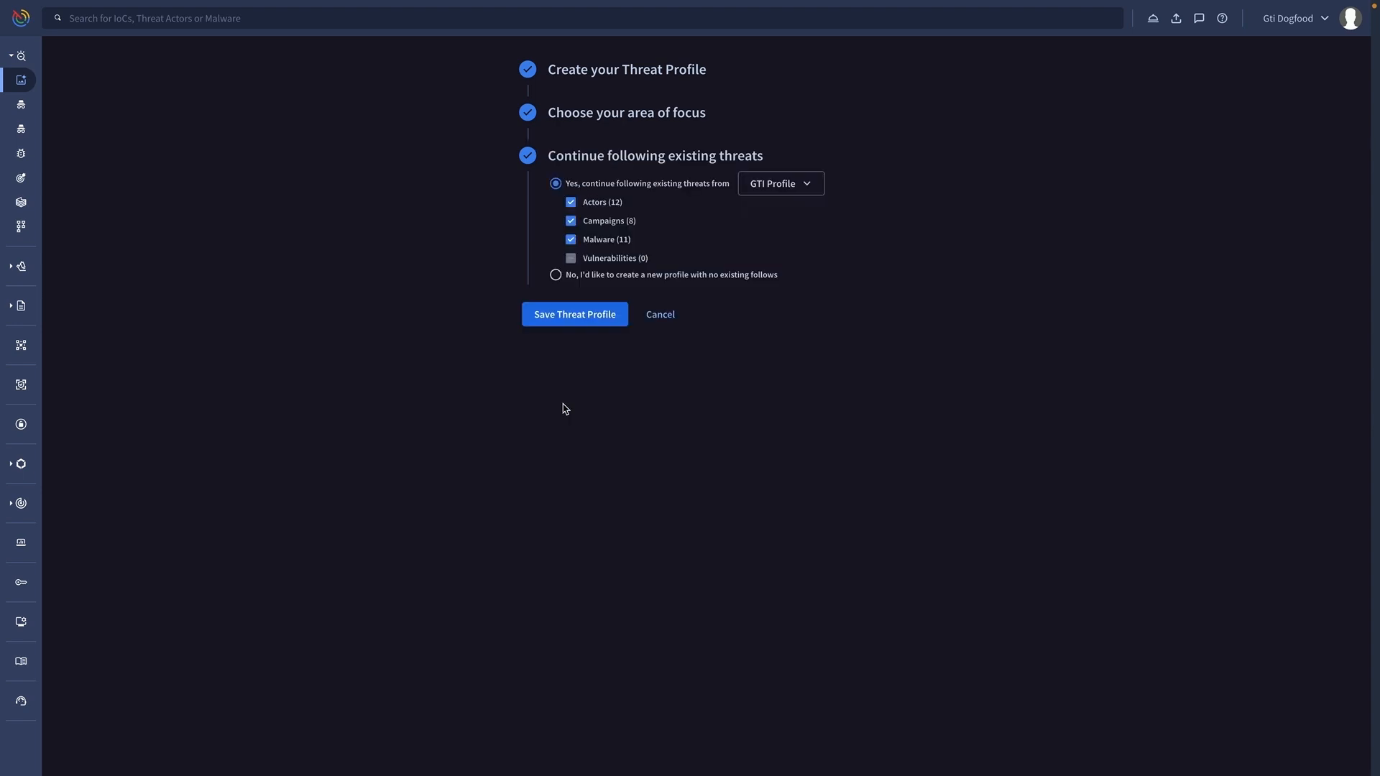
mouse_move(574, 314)
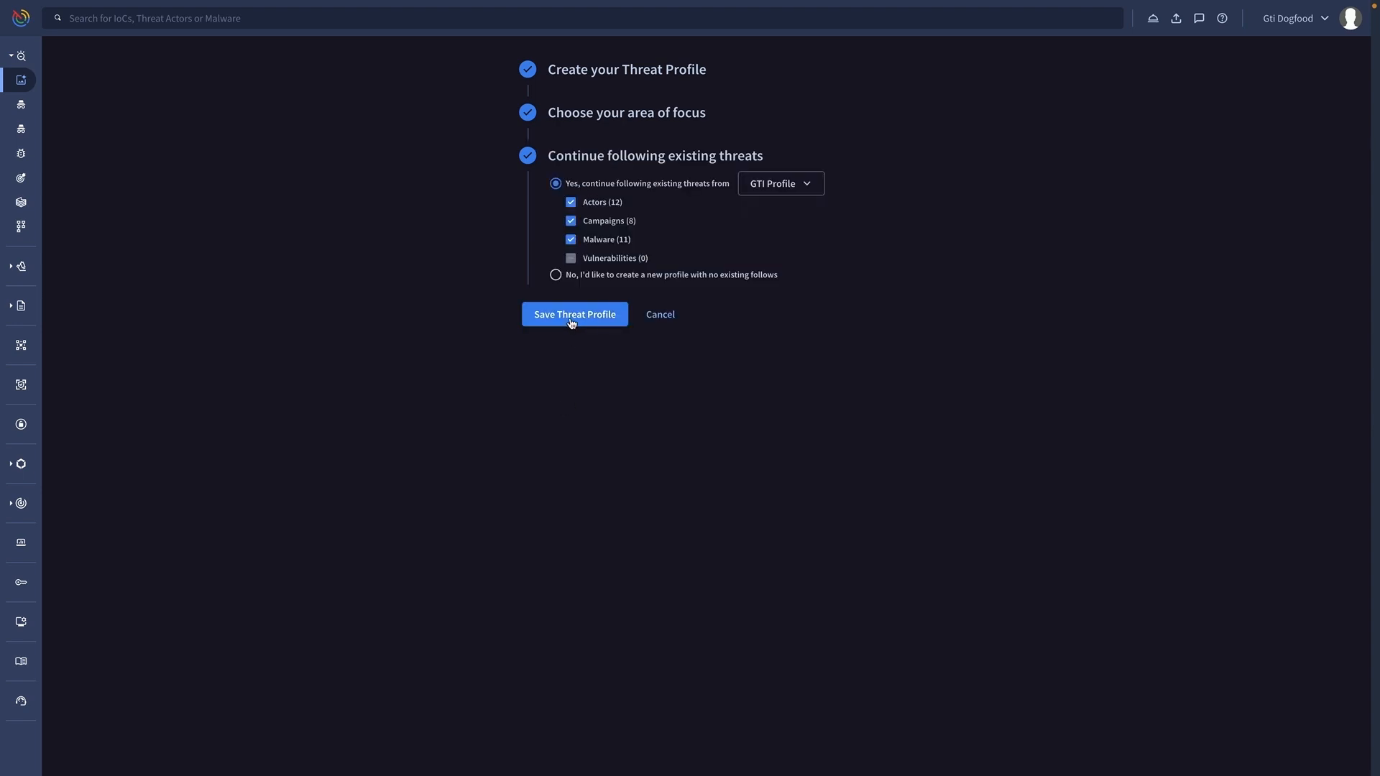
click(573, 314)
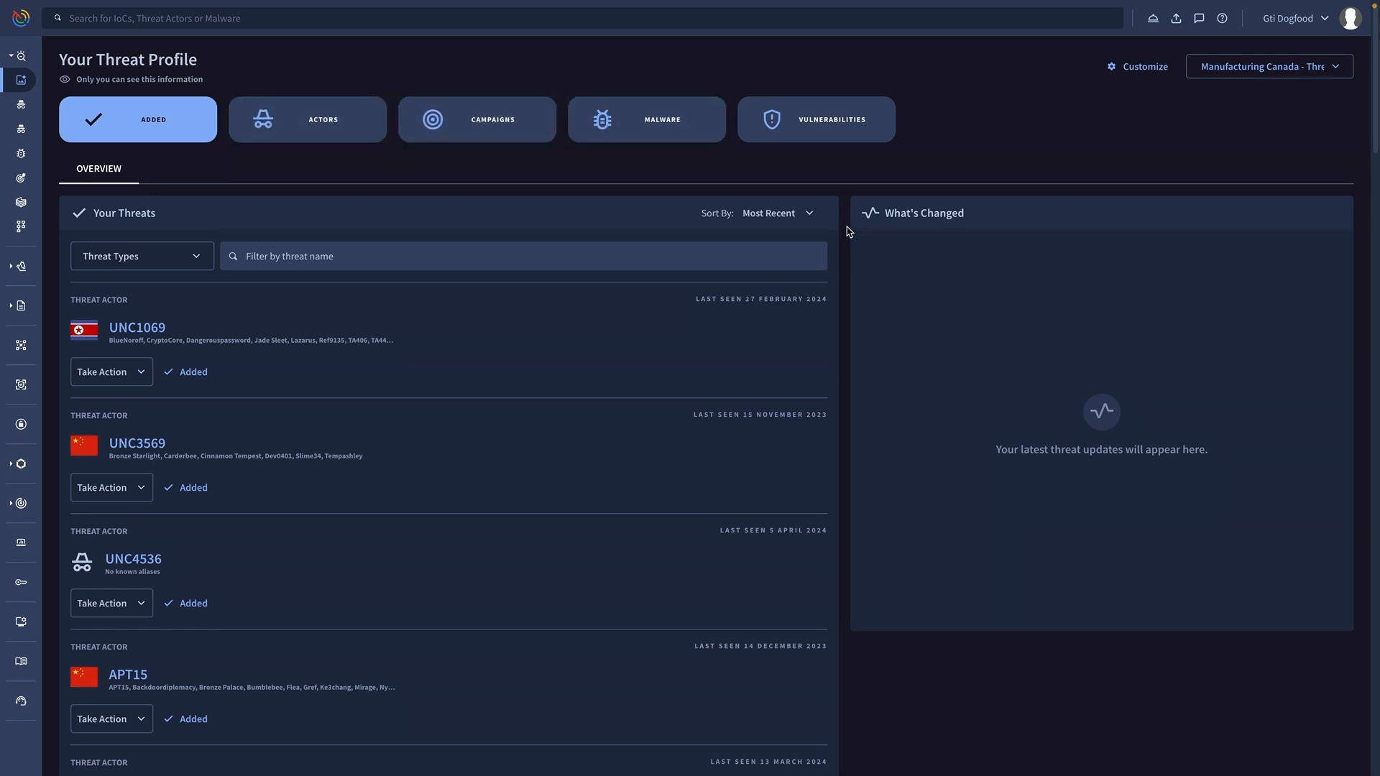
click(307, 118)
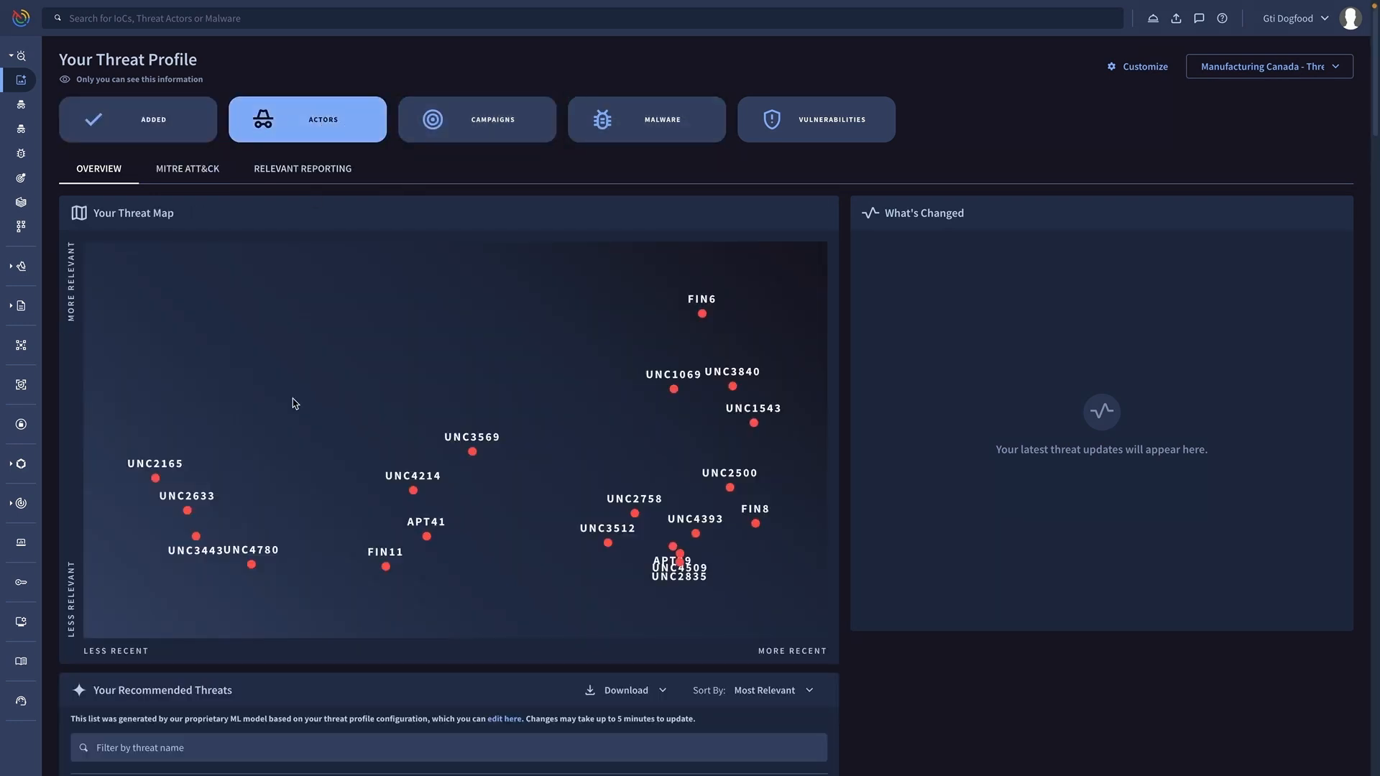
scroll(down, 3)
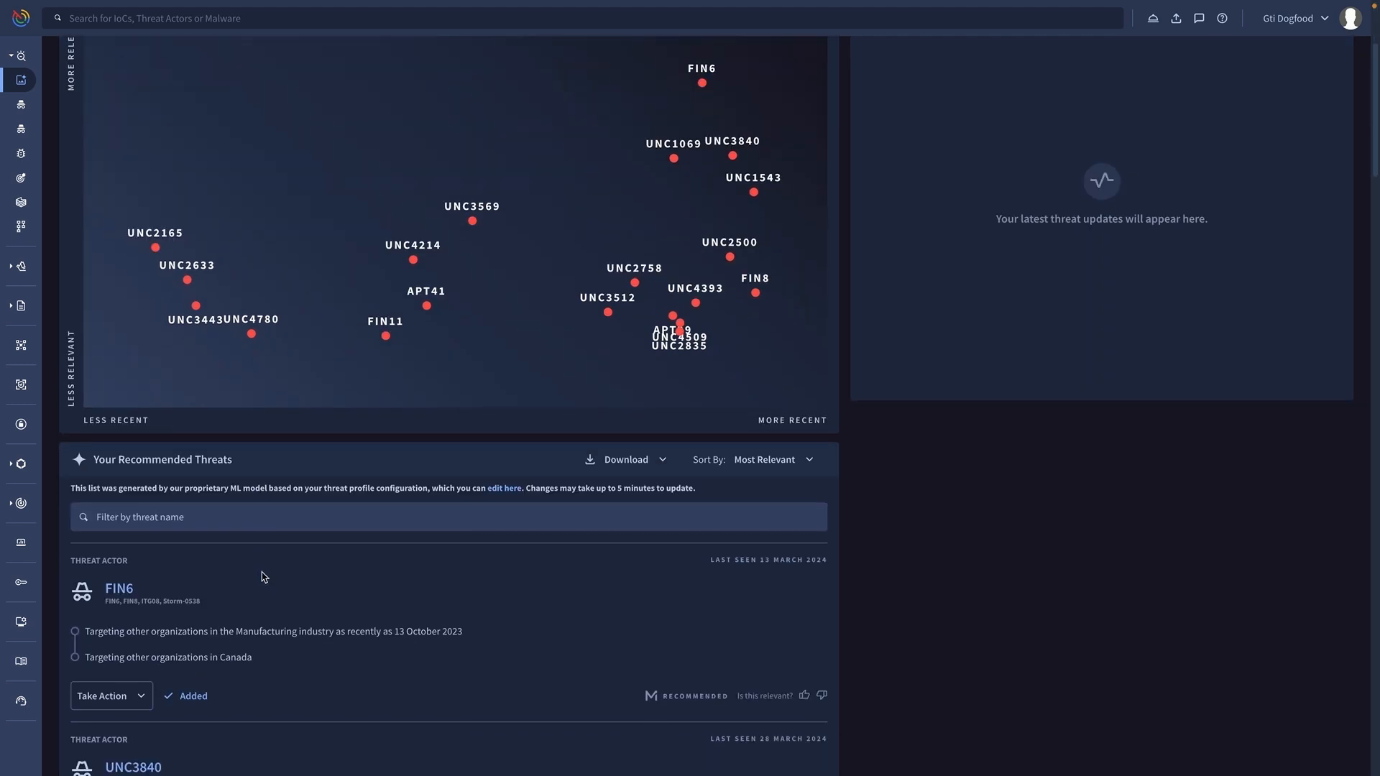
mouse_move(118, 588)
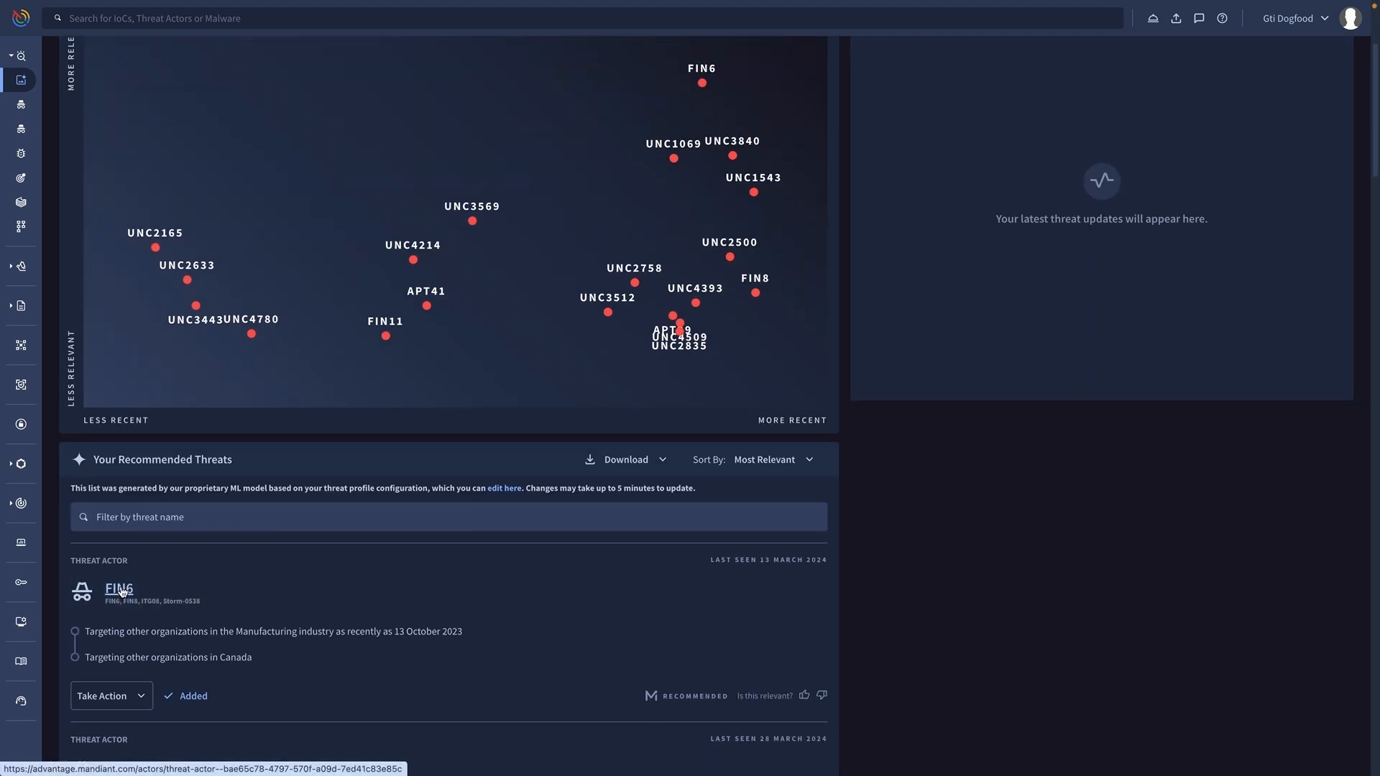
click(117, 587)
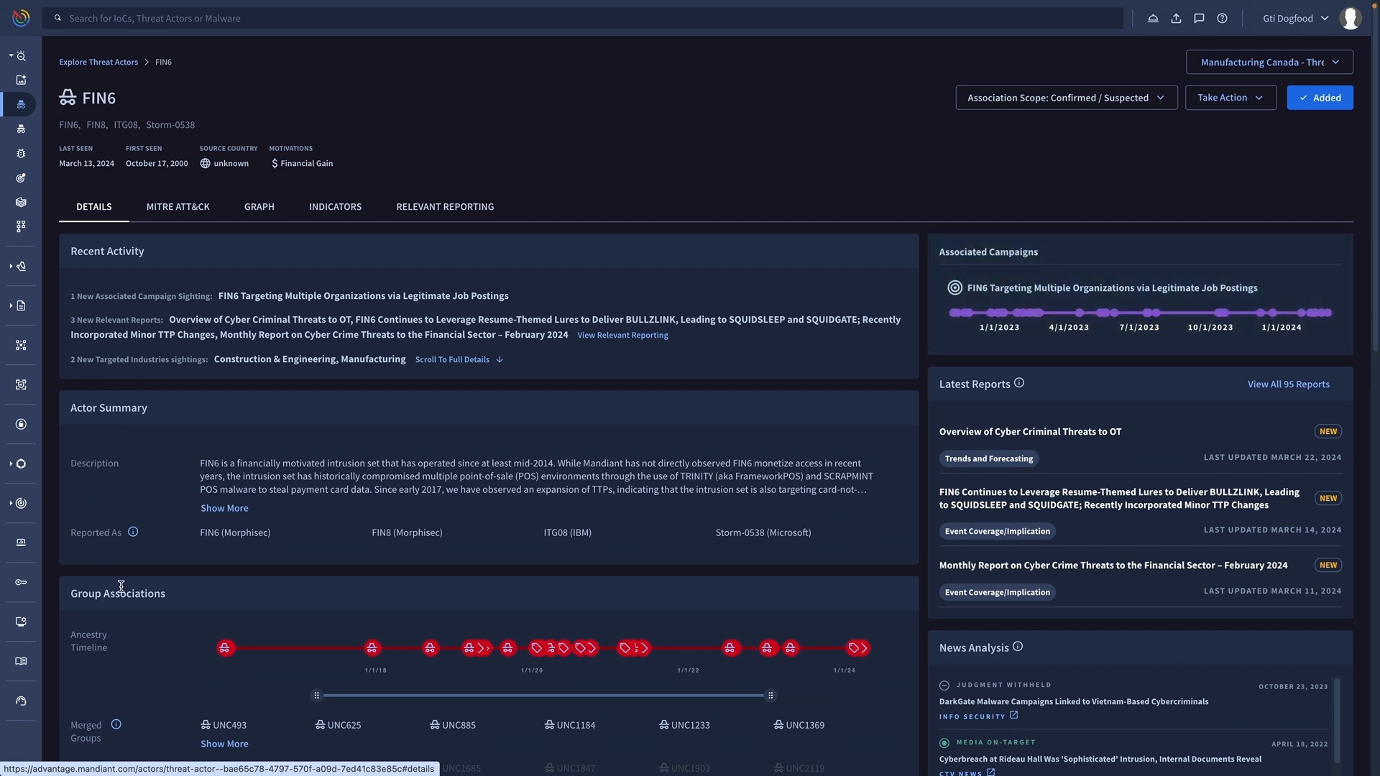
scroll(down, 3)
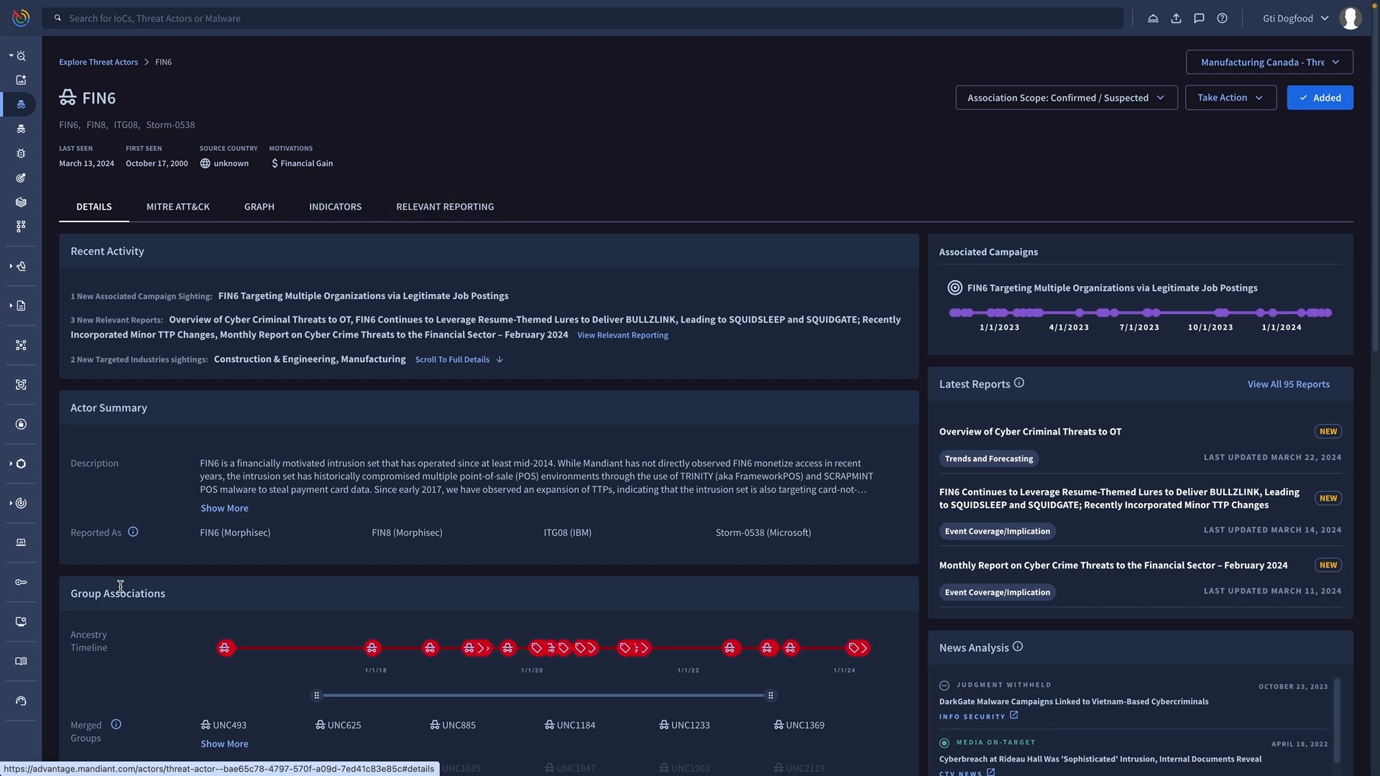
click(21, 79)
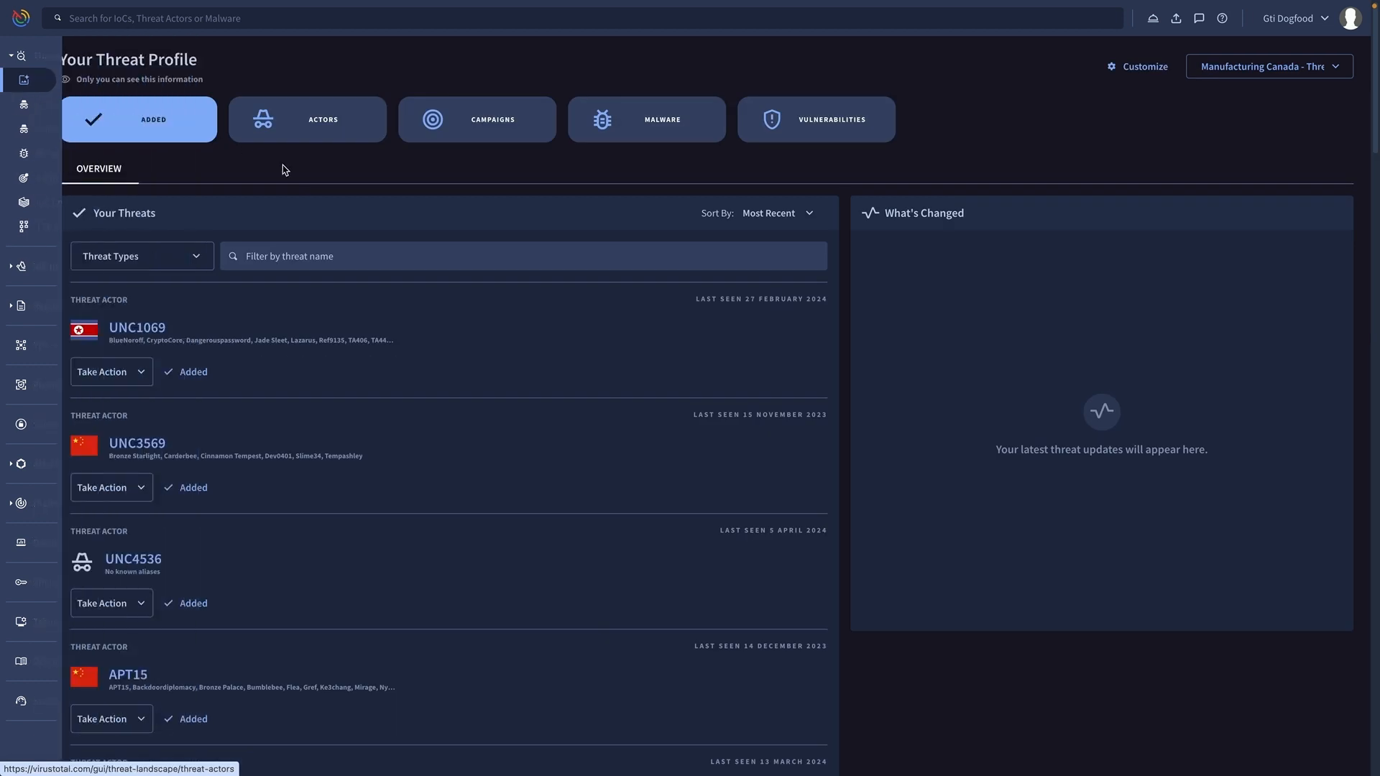
Filter recommended campaigns and malware for 'Dark' and open the DARKGATE malware page
click(477, 118)
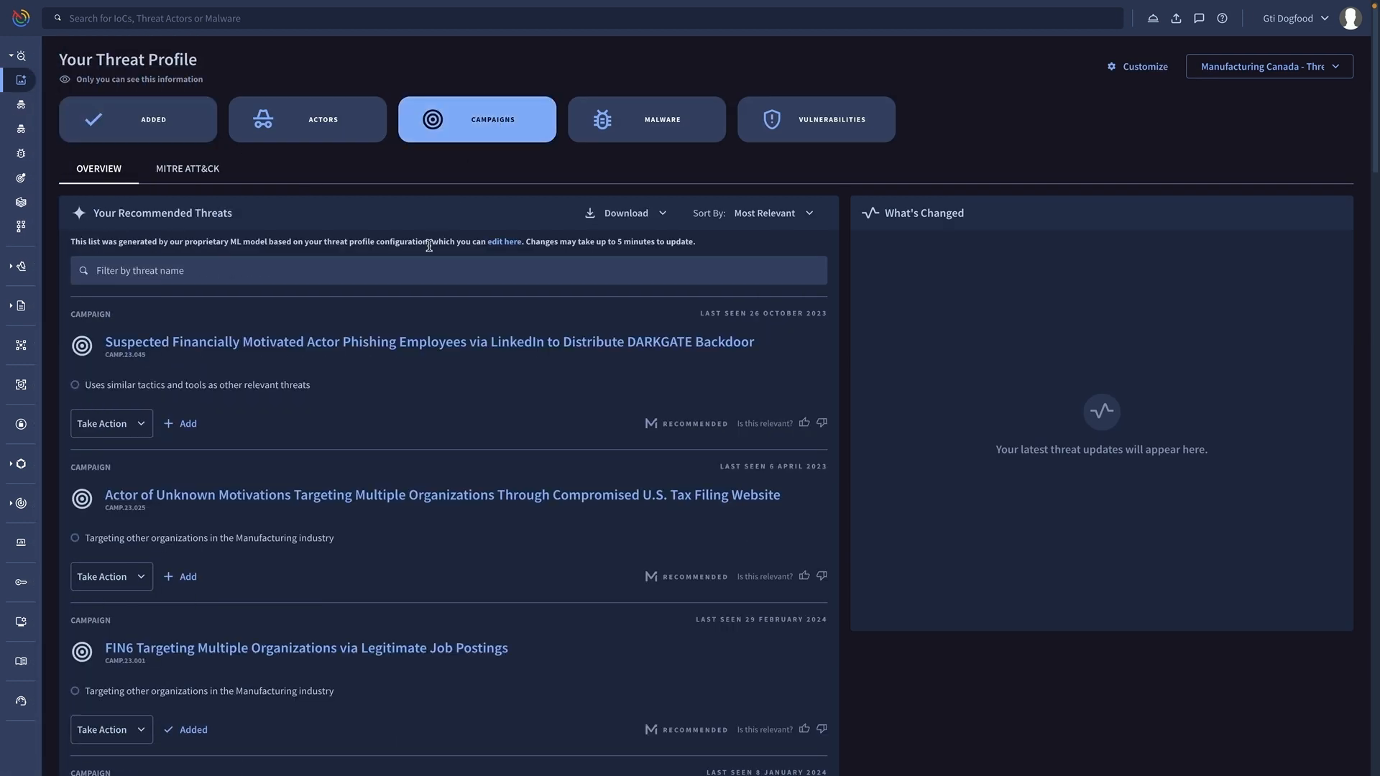
click(429, 271)
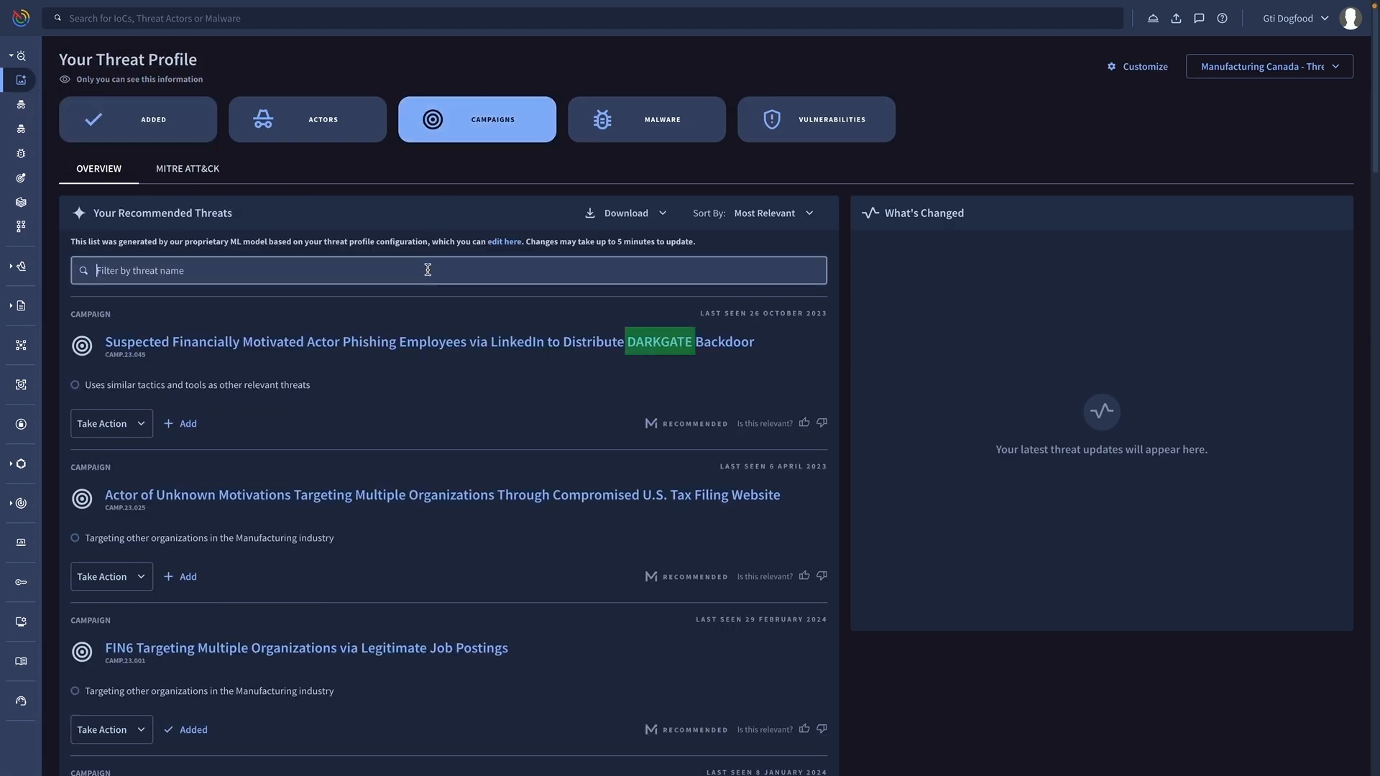
text(Dark)
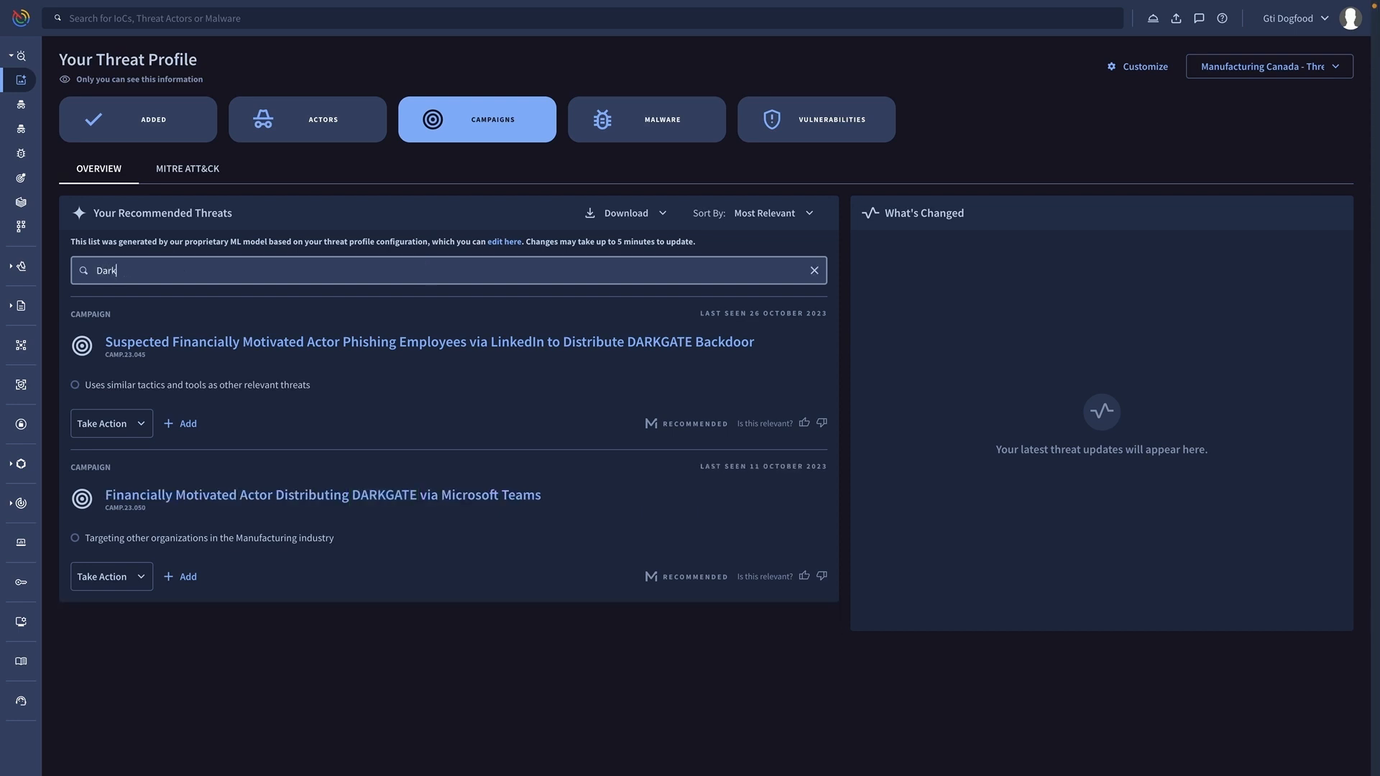
mouse_move(811, 238)
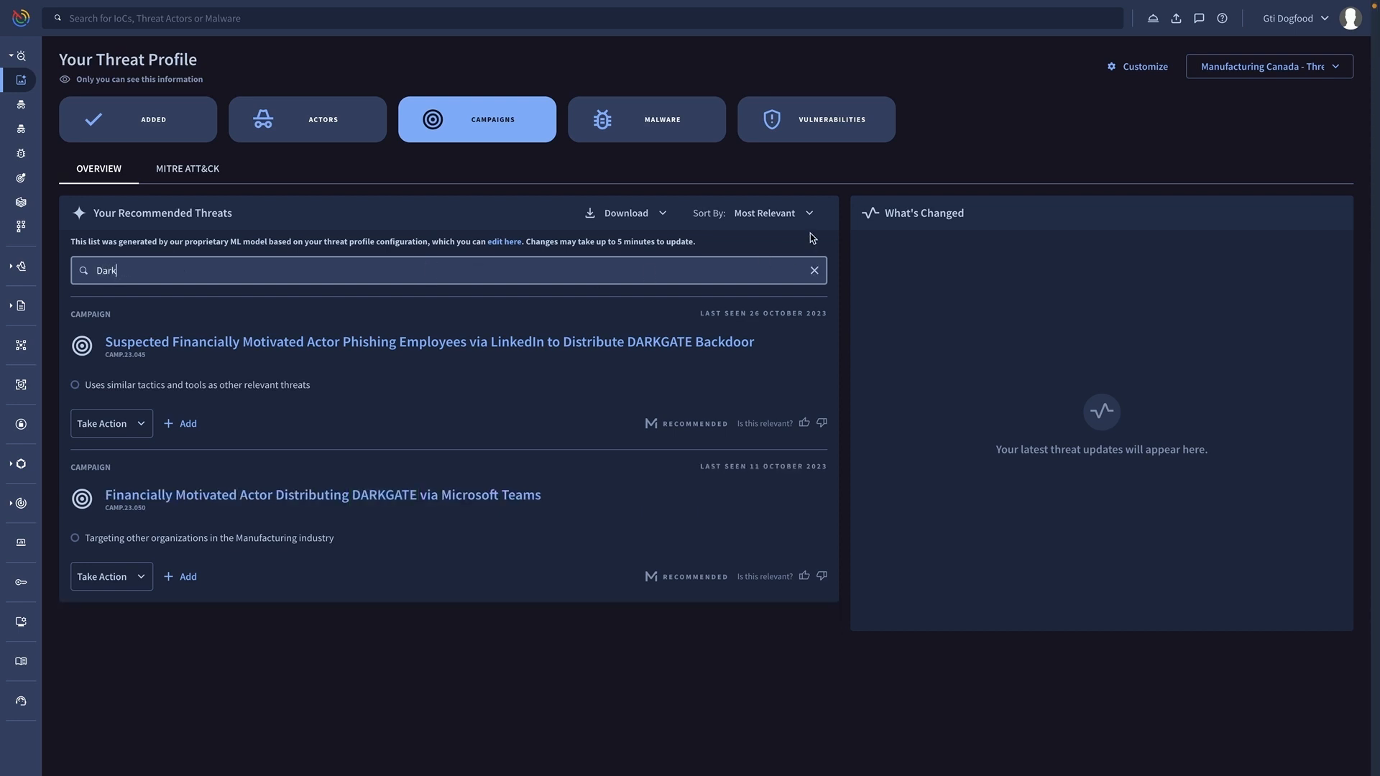
mouse_move(661, 120)
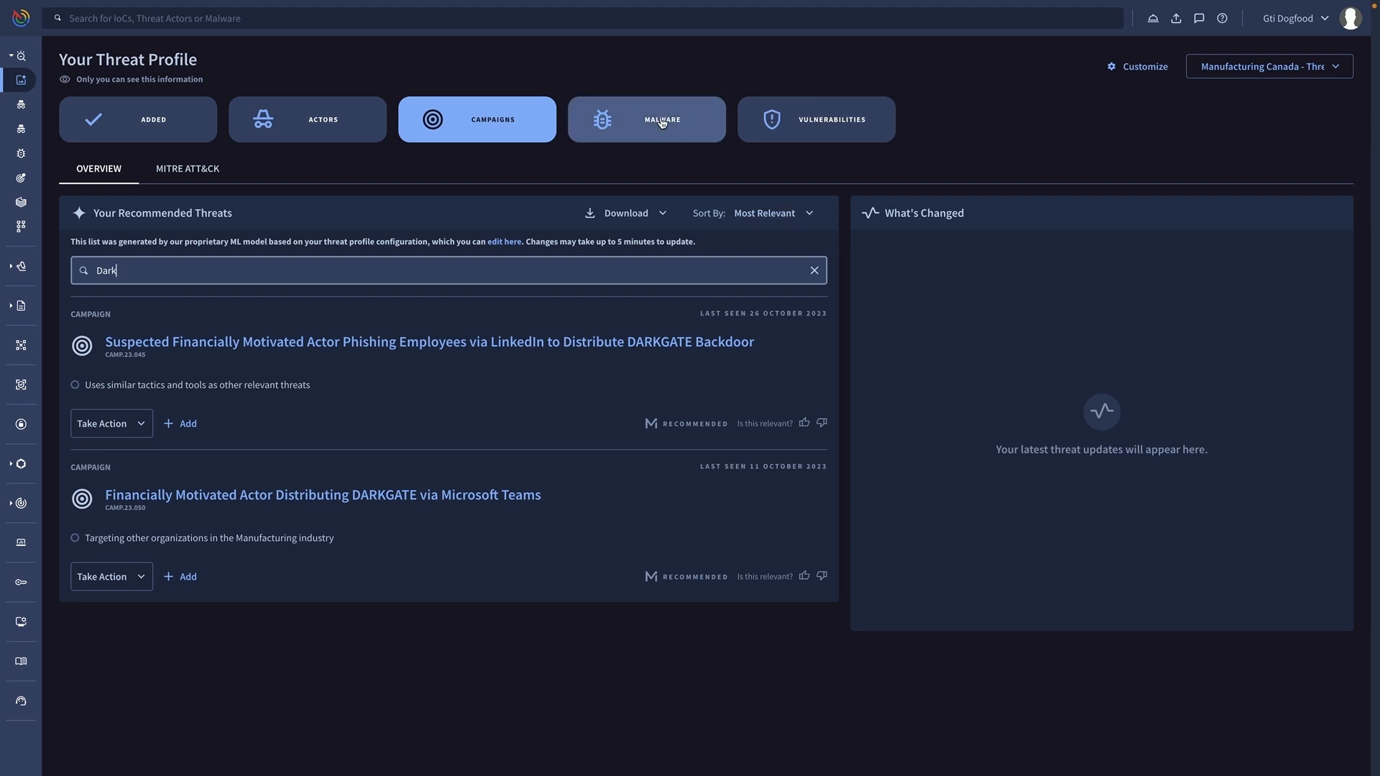
click(646, 119)
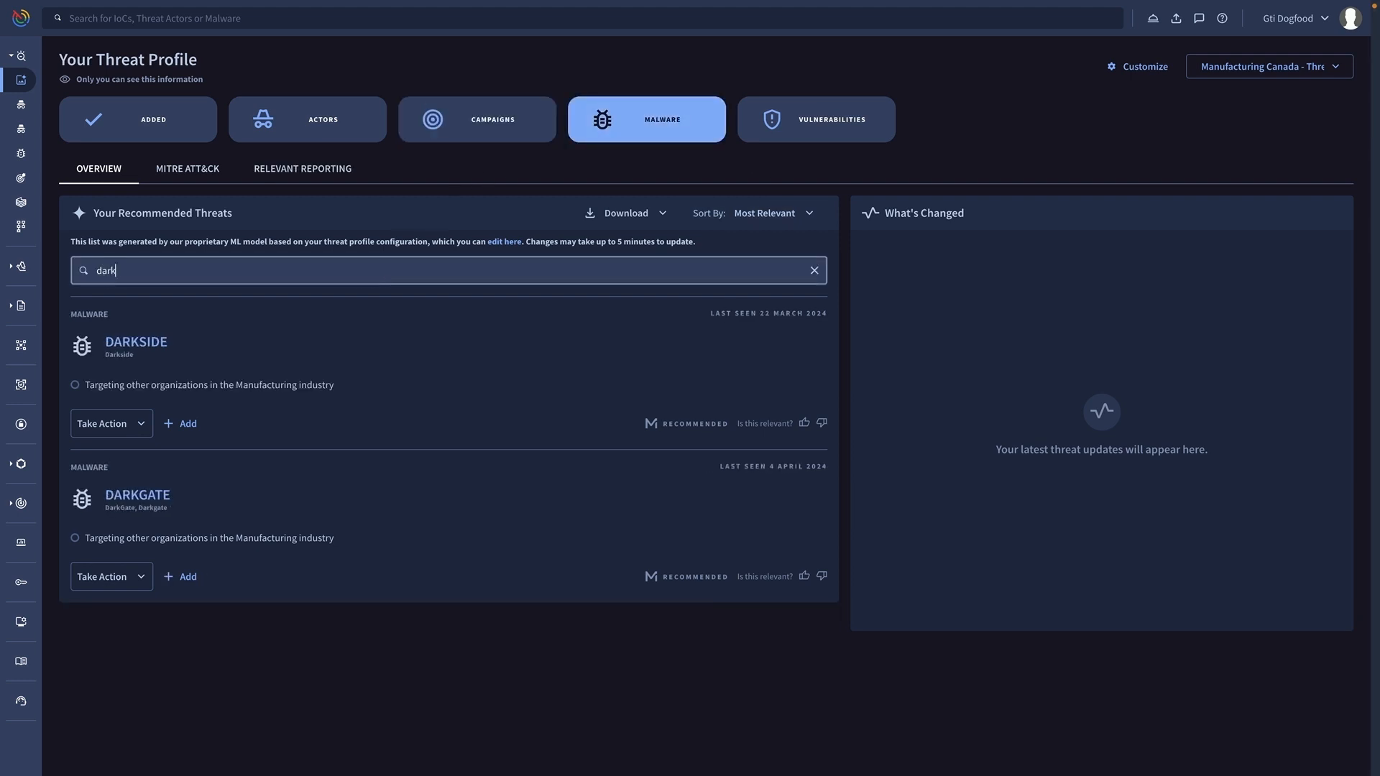
mouse_move(136, 494)
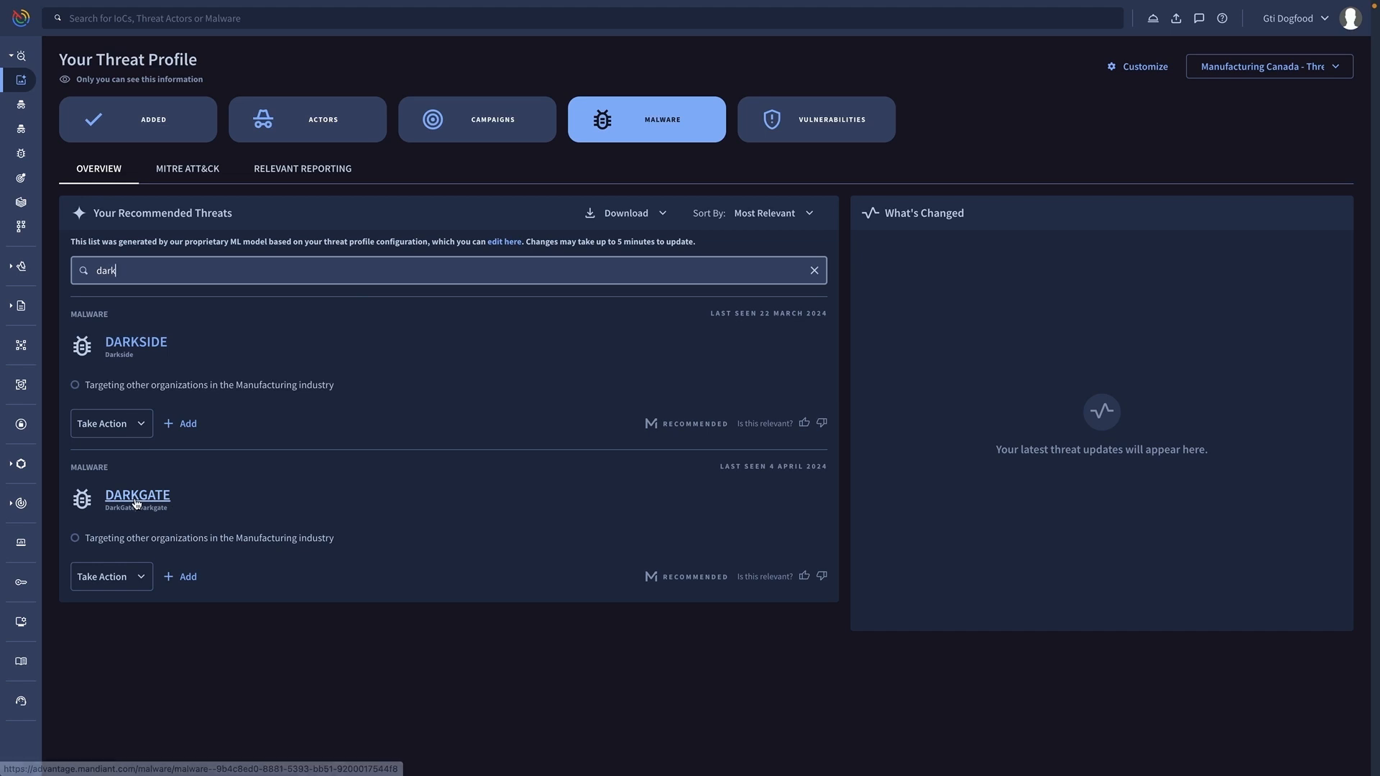
click(136, 494)
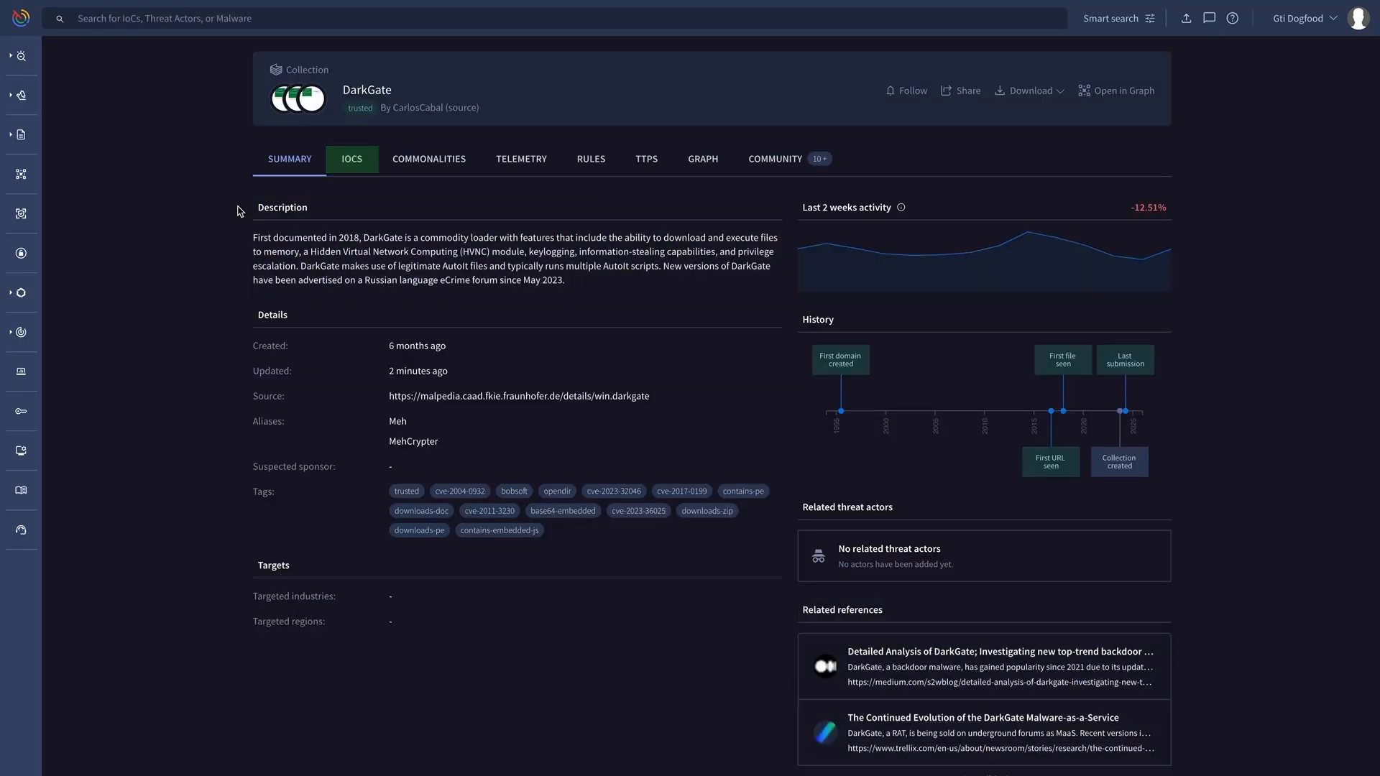
click(289, 159)
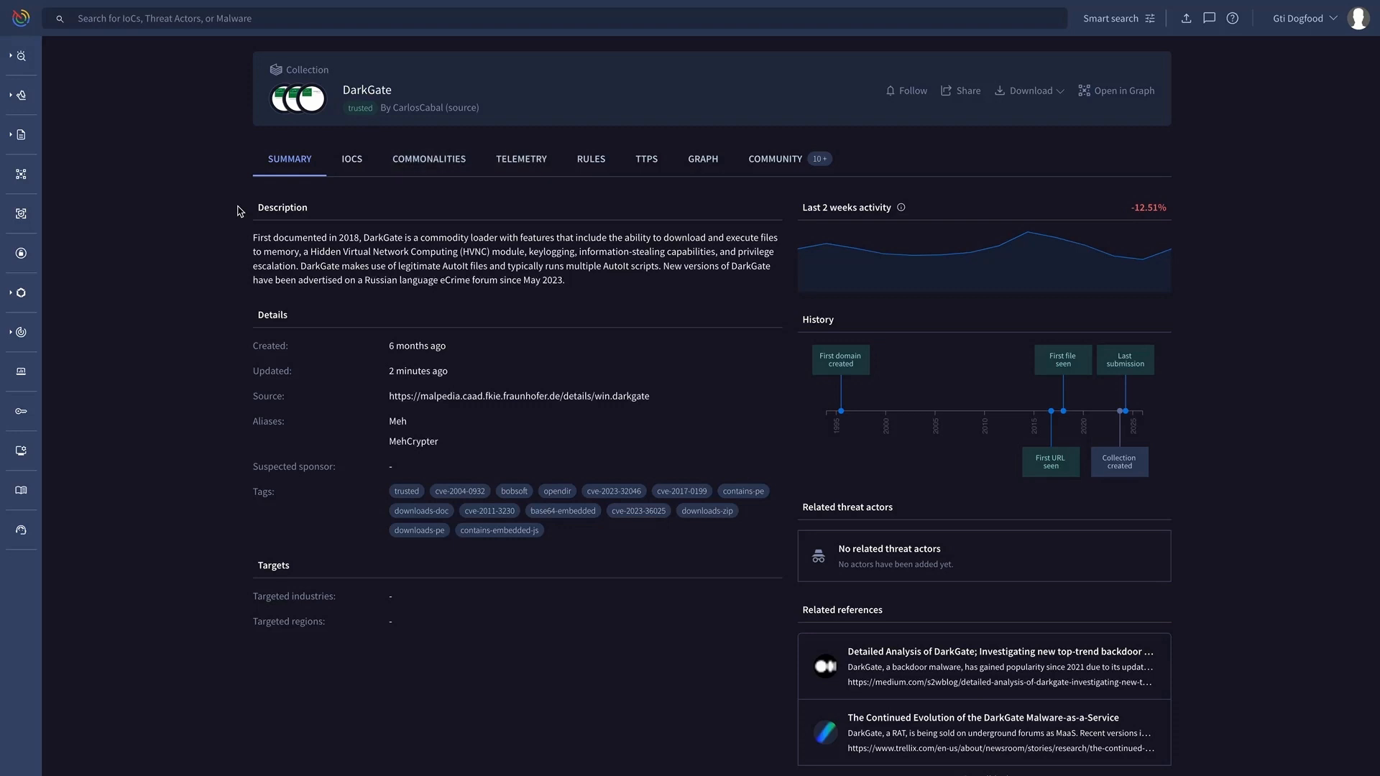
click(351, 159)
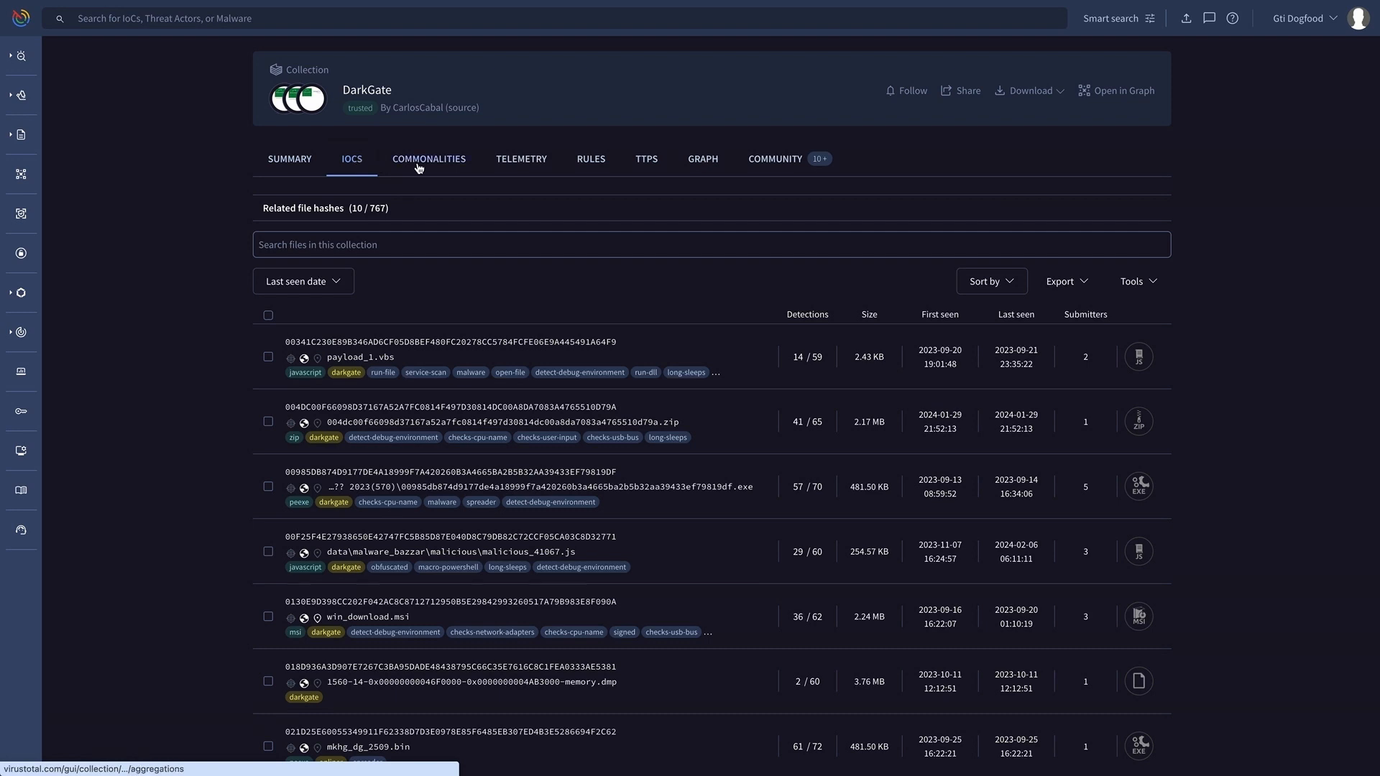
click(904, 90)
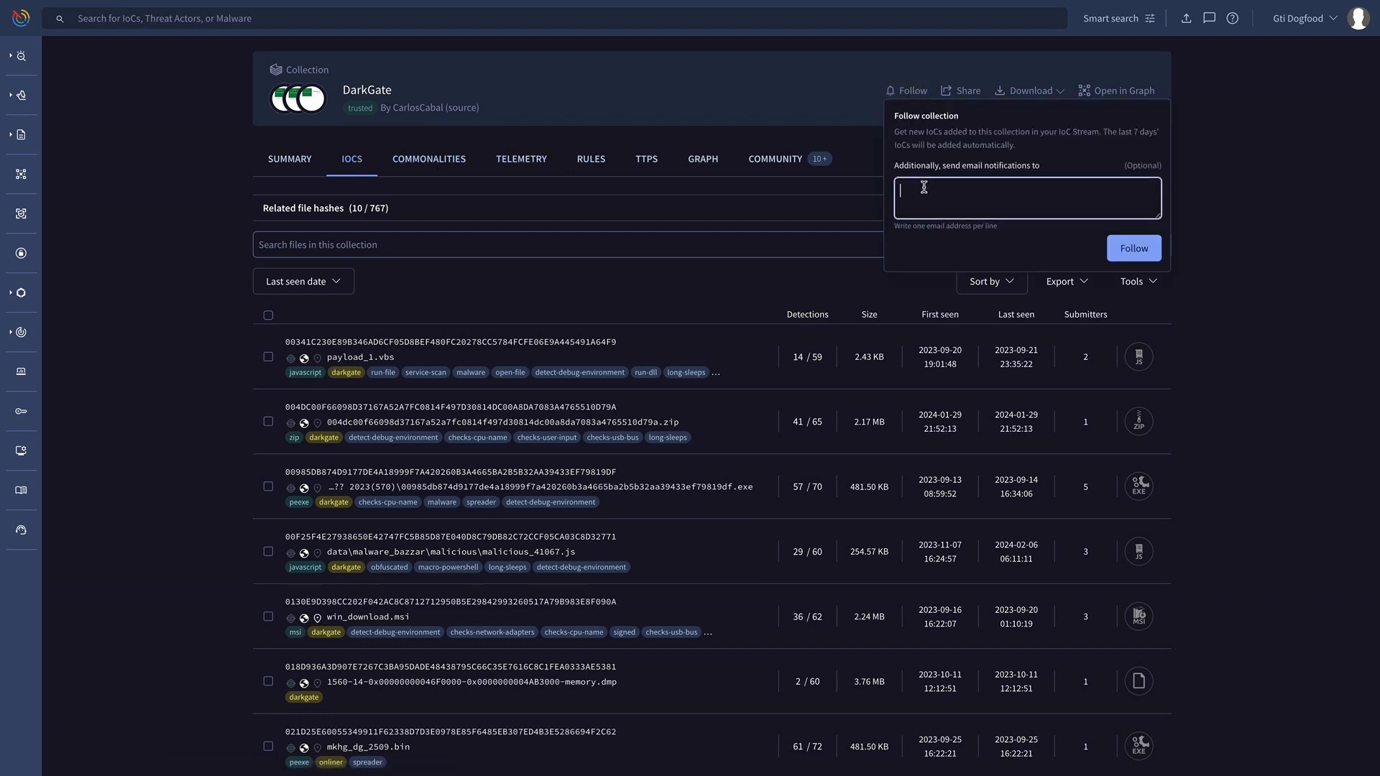
text(user@example.com)
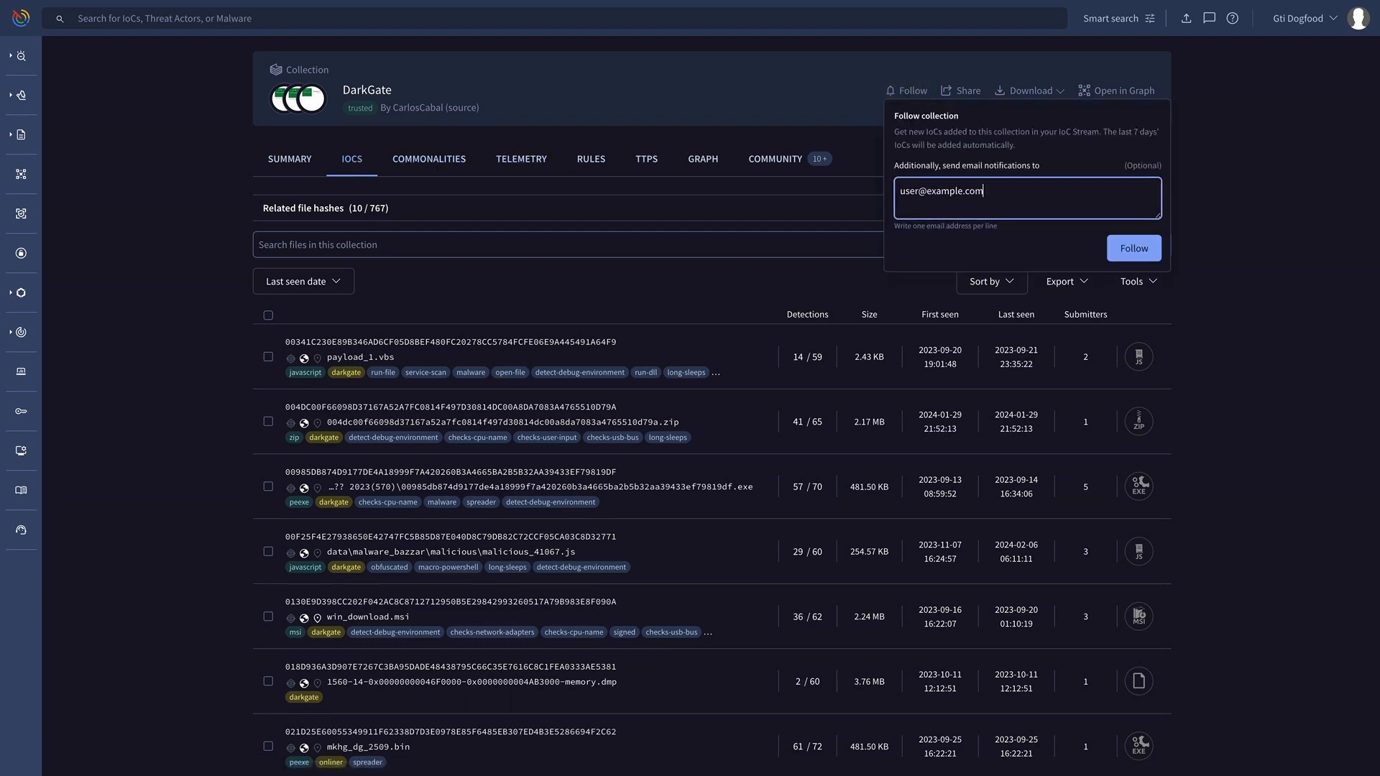
click(1134, 248)
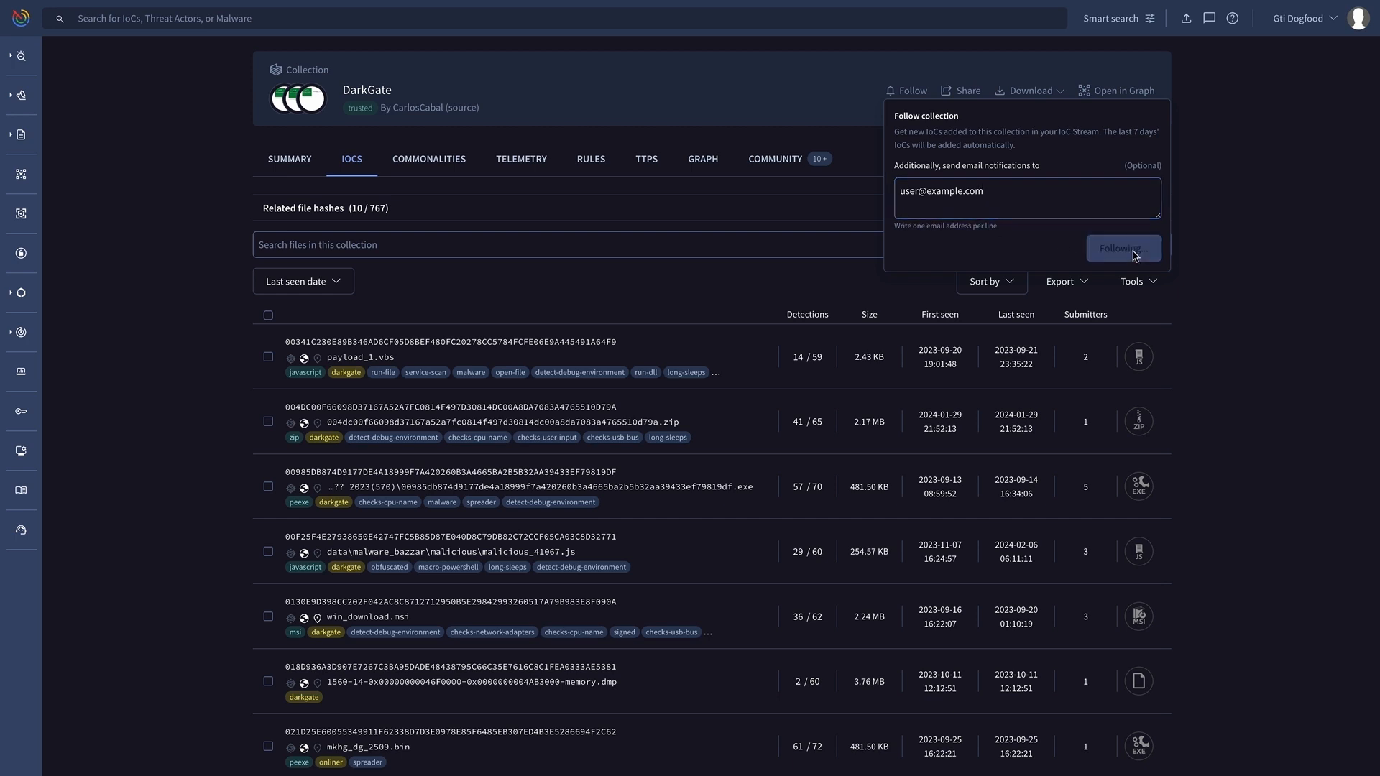
click(428, 158)
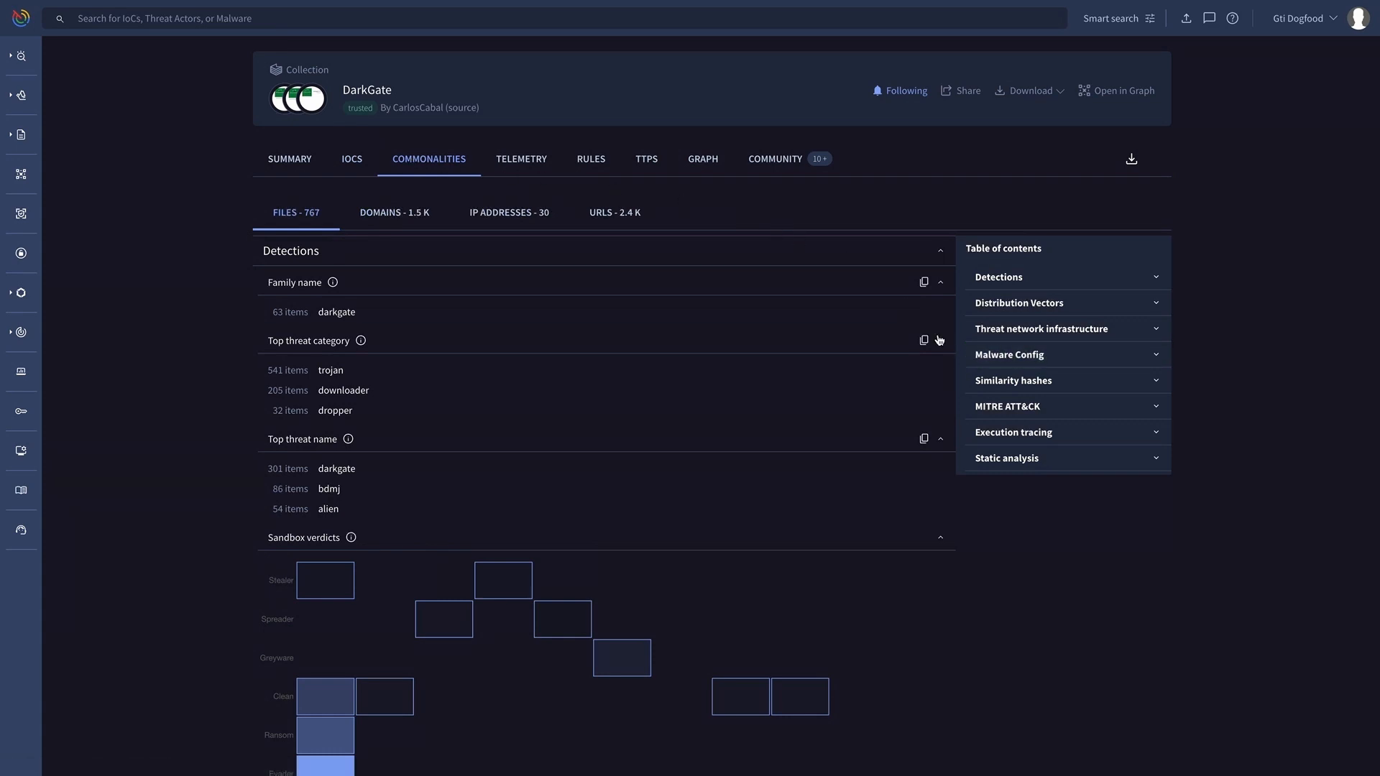
Expand Malware Config to show C2 URLs, crypto keys, host/port locations and dropped files
click(1008, 355)
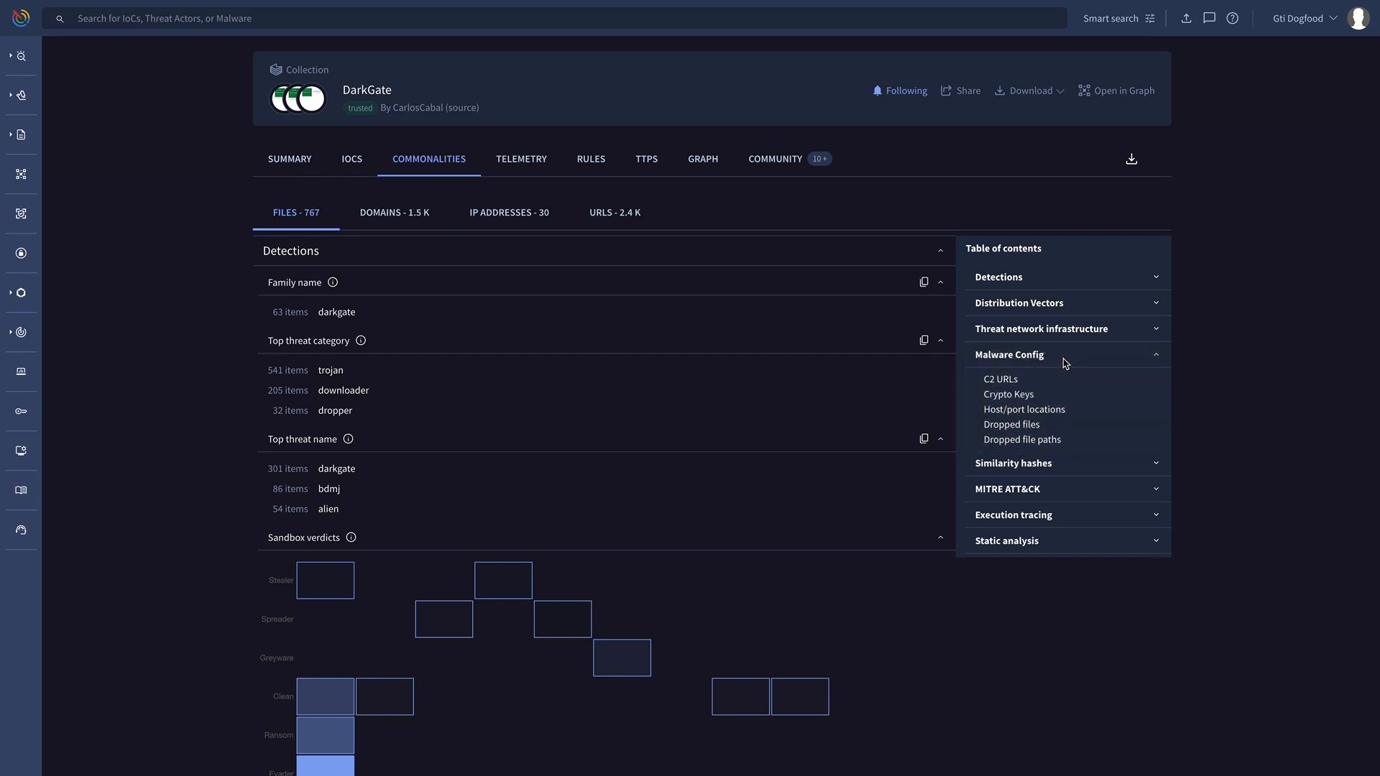
mouse_move(1032, 360)
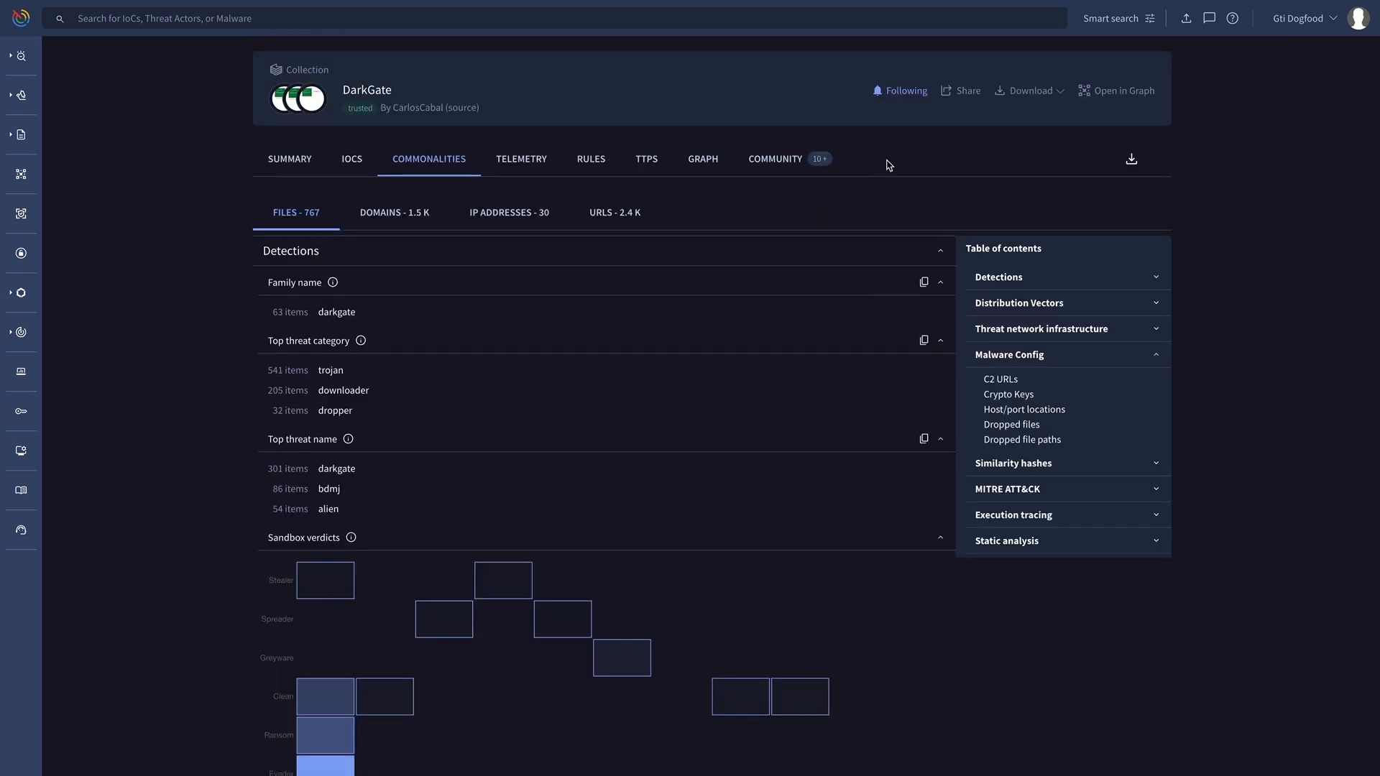
Browse DarkGate's TTPs: Discovery, Collection, Defense Evasion and Persistence techniques and matches
click(646, 158)
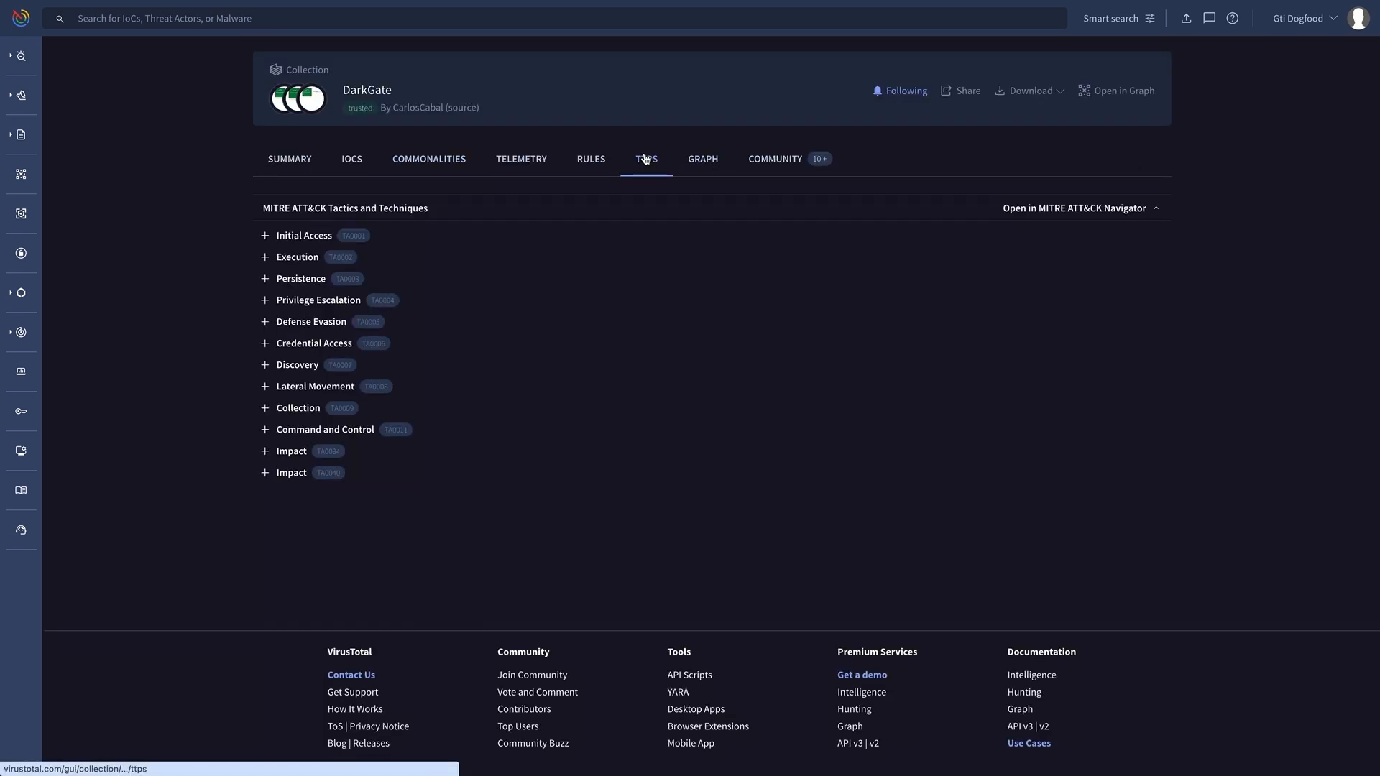
click(646, 160)
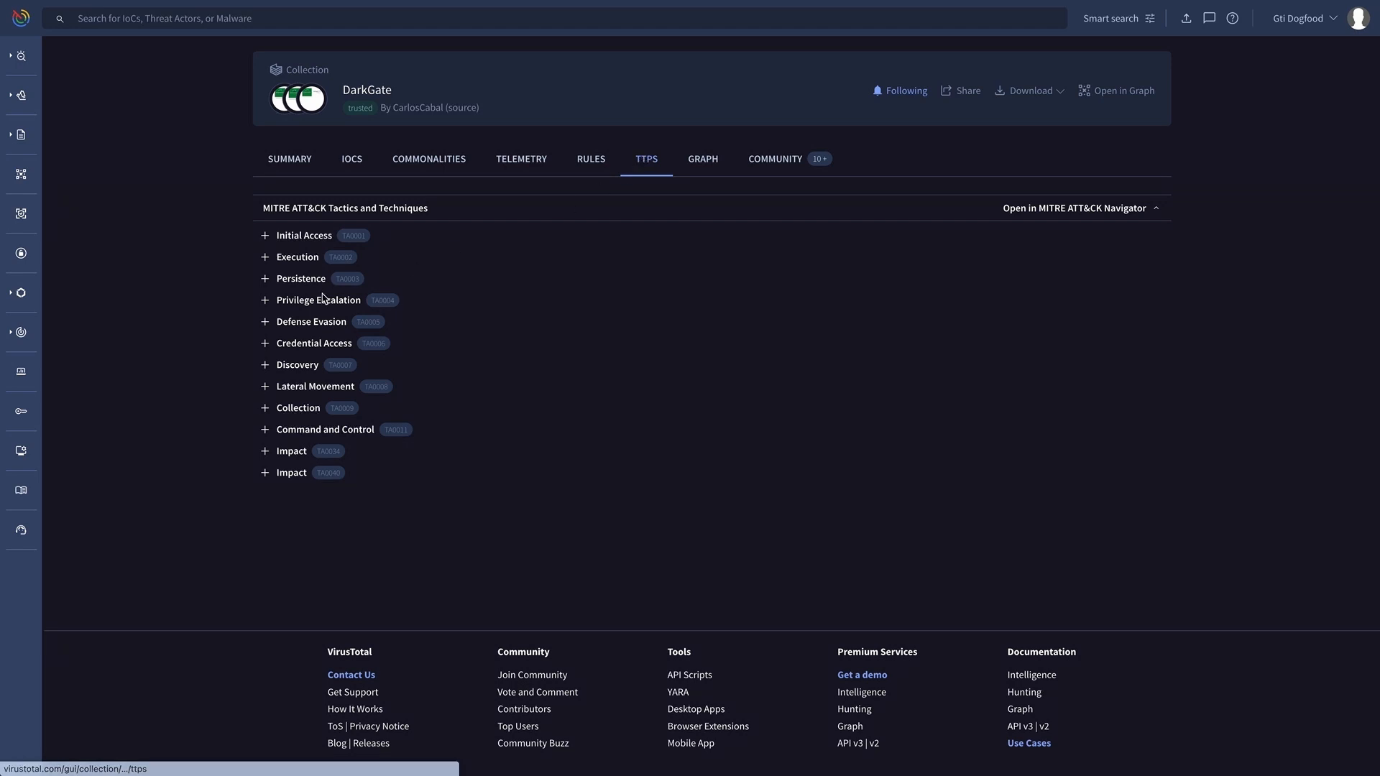
click(265, 365)
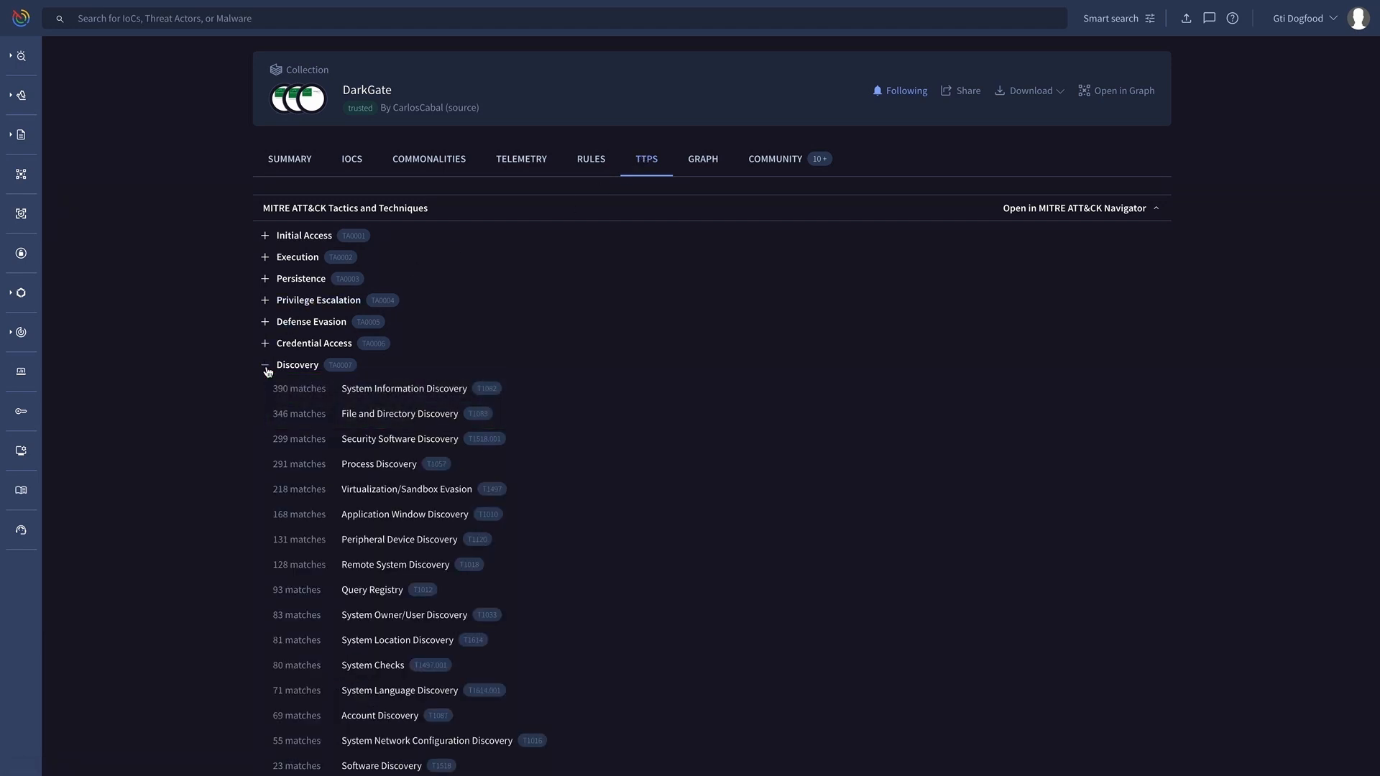
click(265, 365)
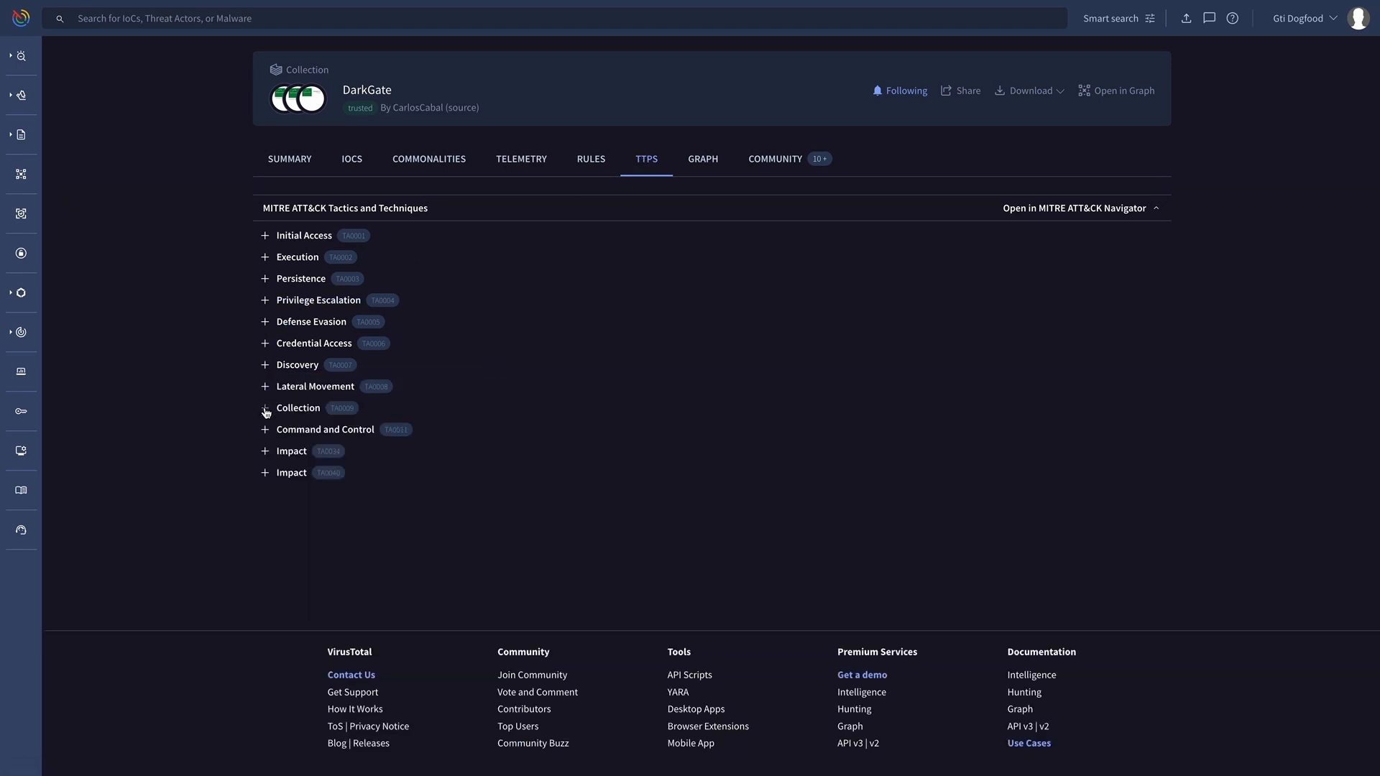
click(265, 408)
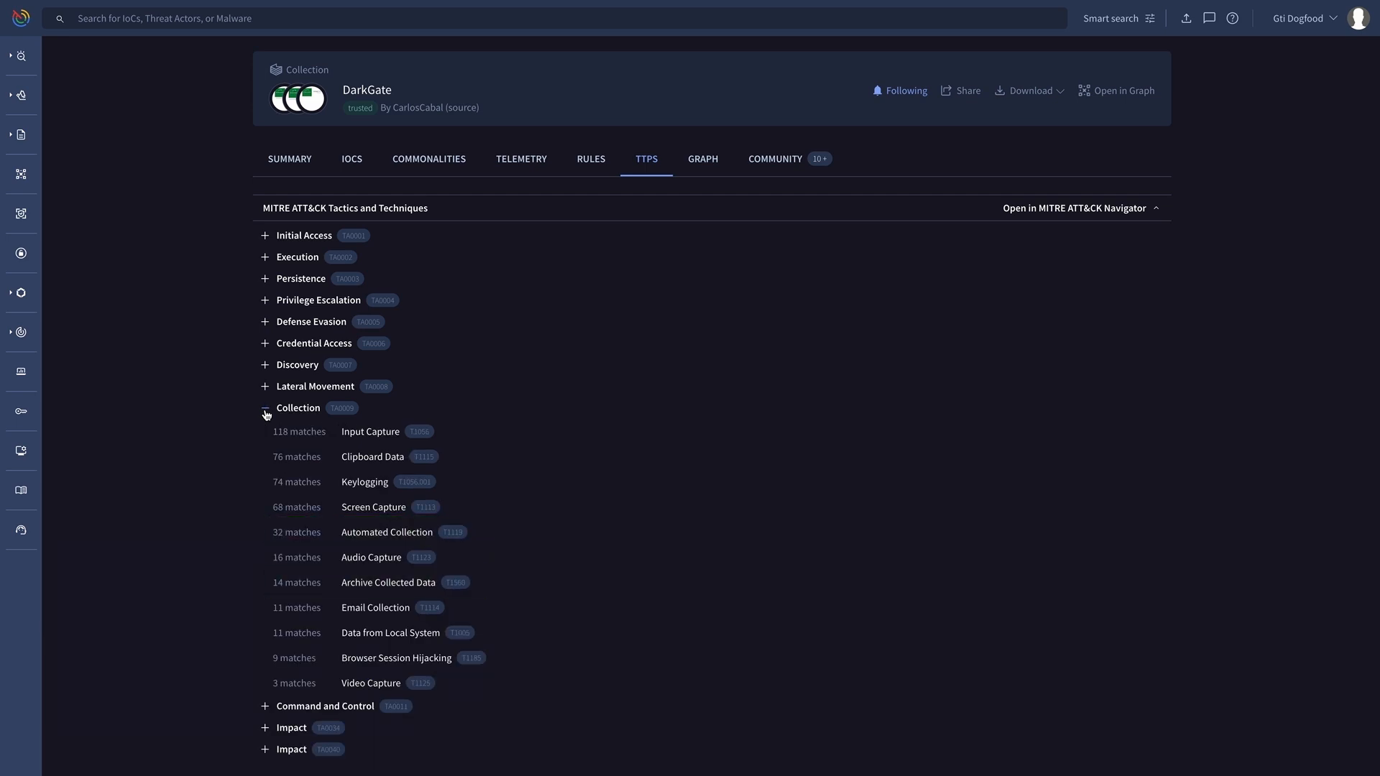
click(266, 322)
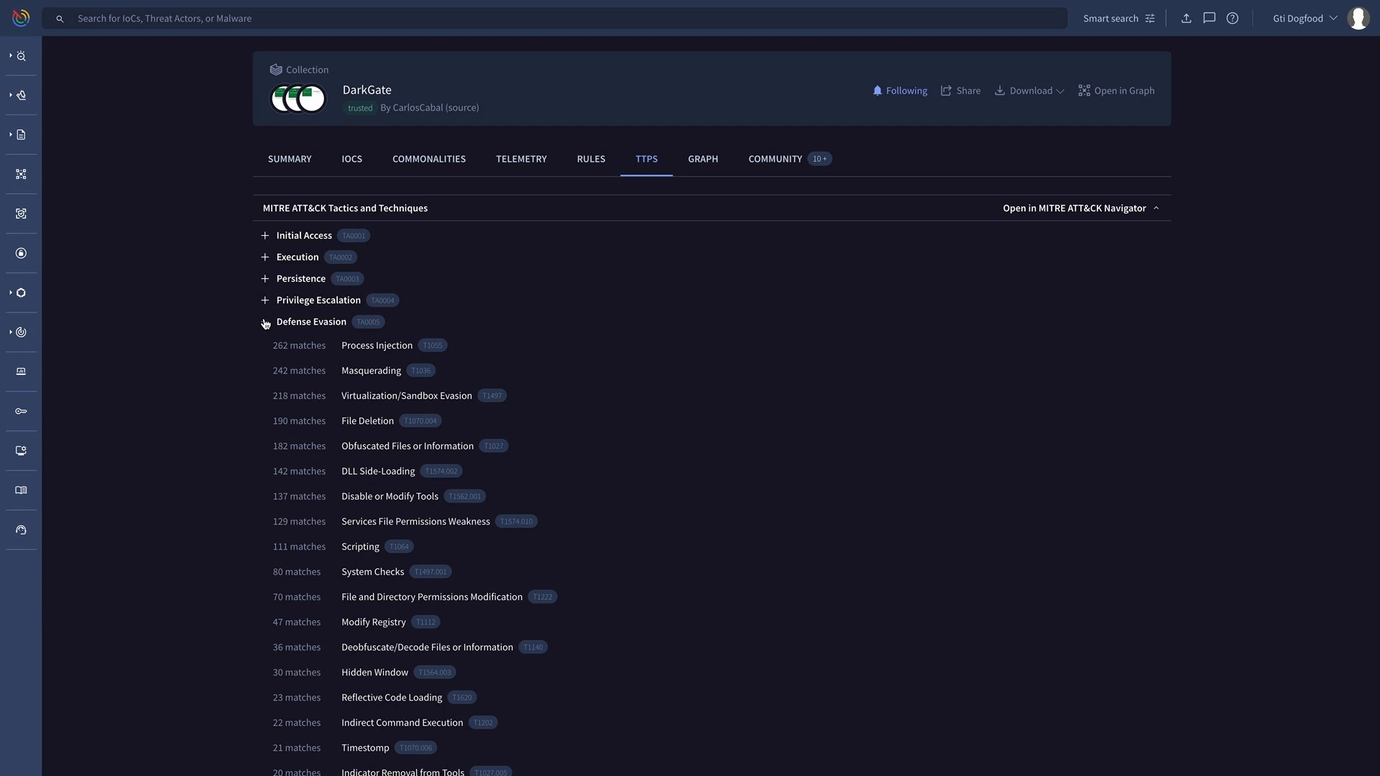
click(265, 321)
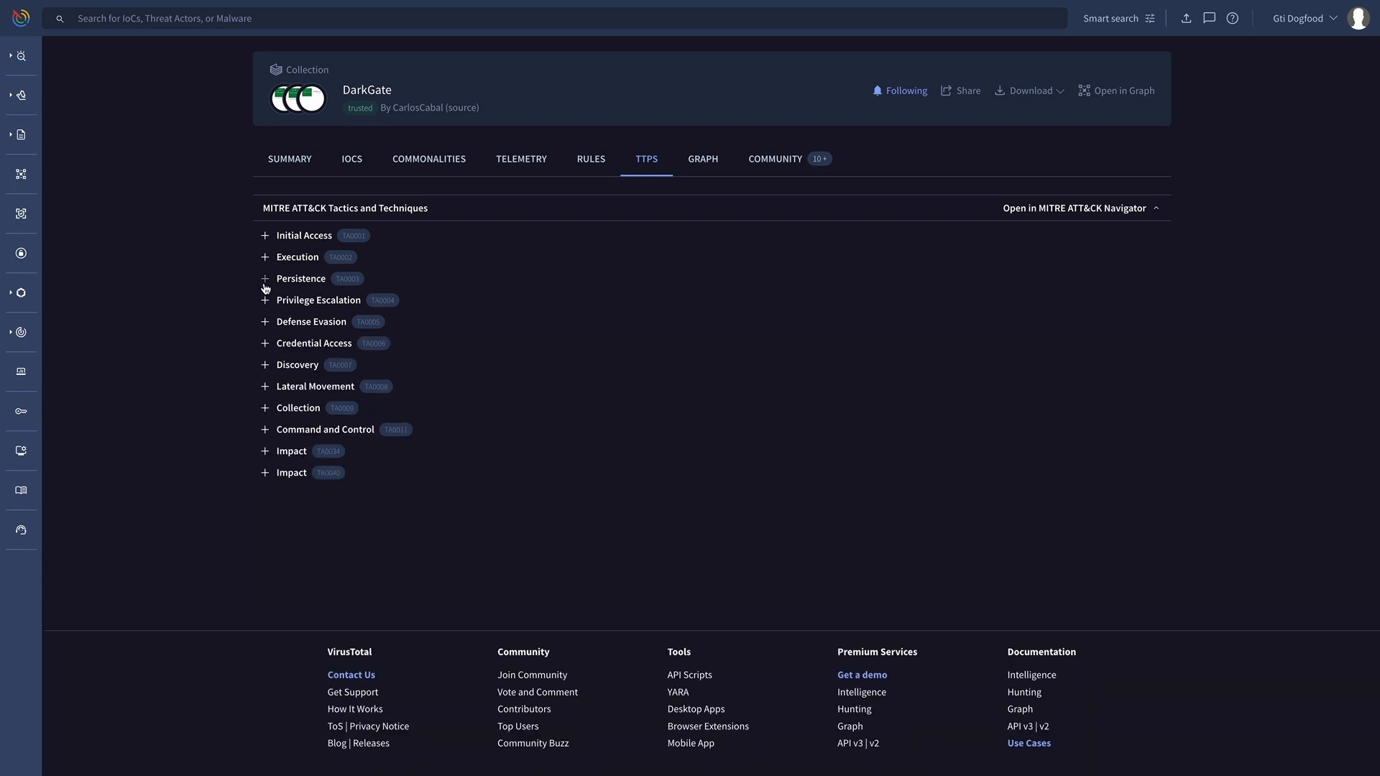
click(301, 278)
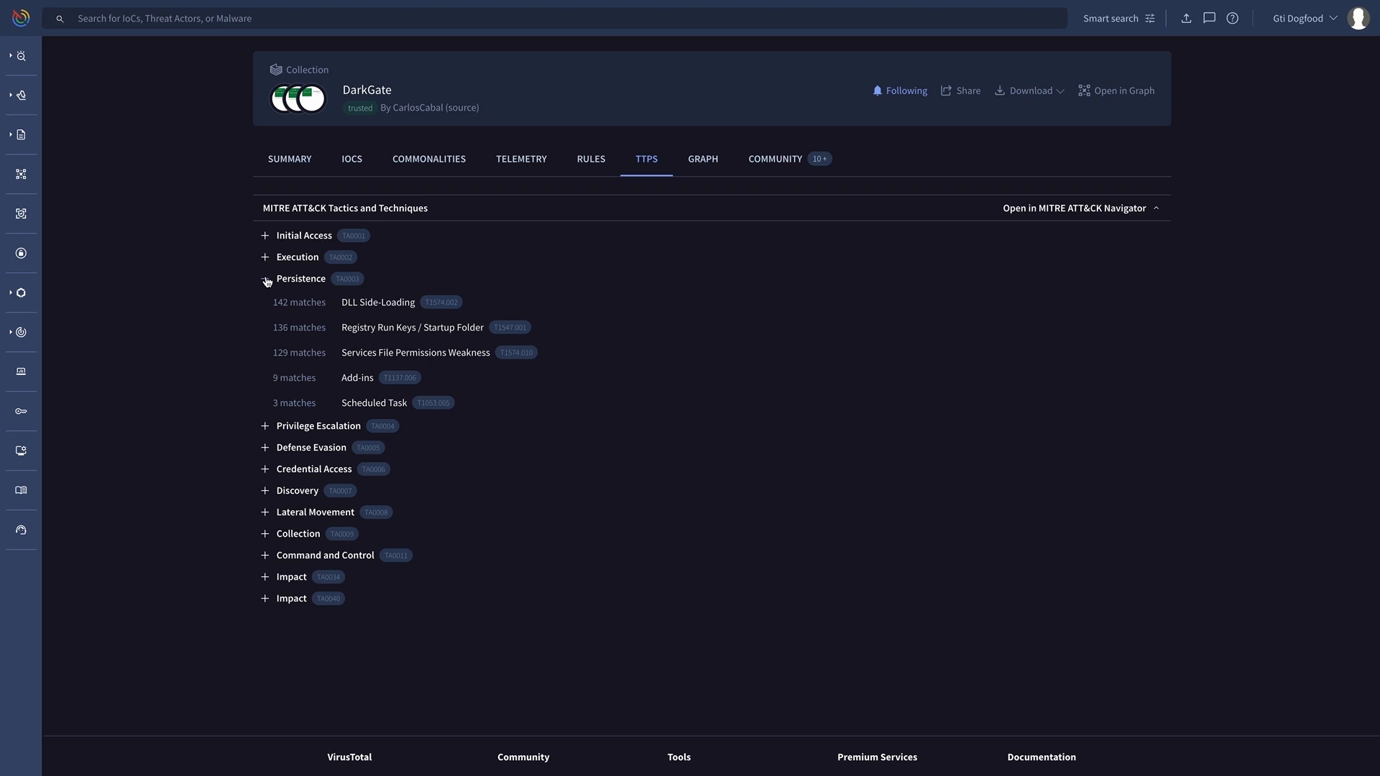
click(265, 278)
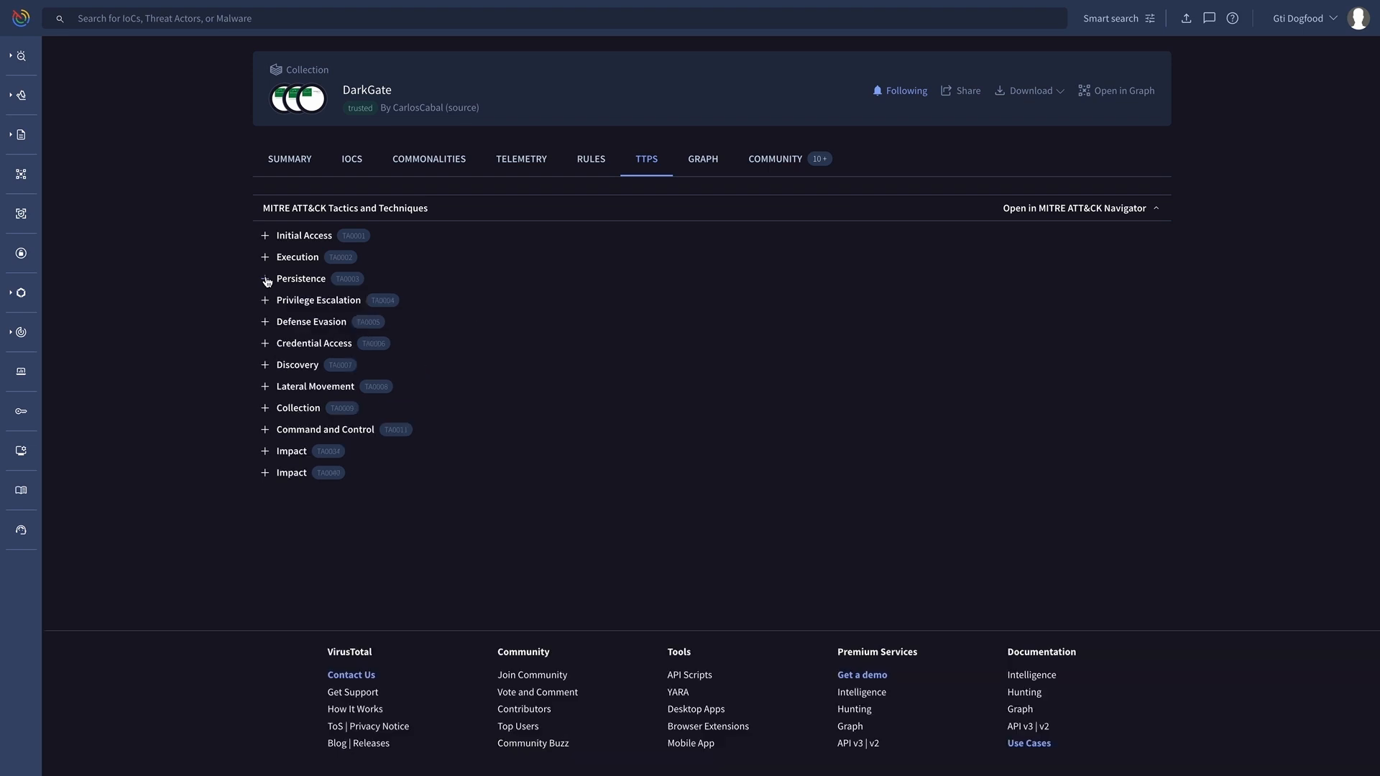
mouse_move(438, 251)
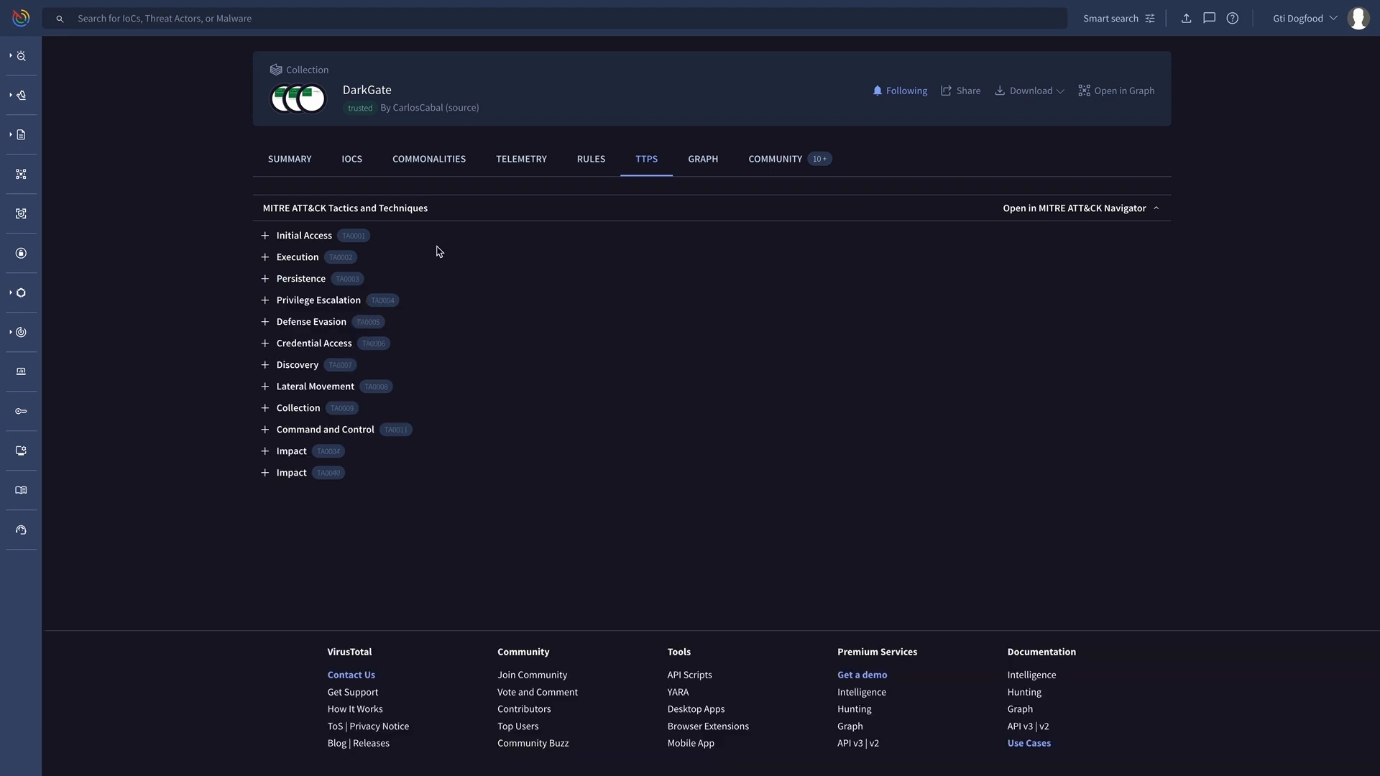
scroll(down, 3)
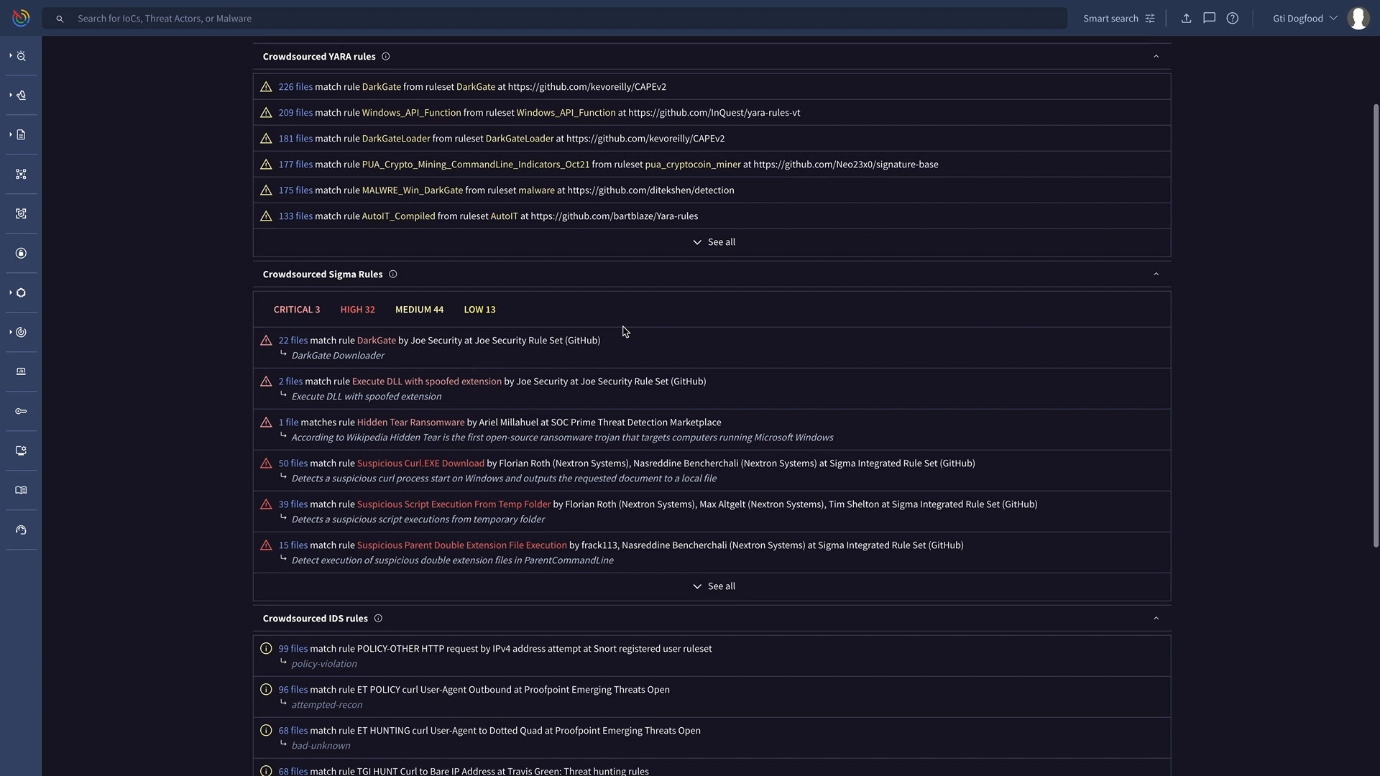
mouse_move(714, 242)
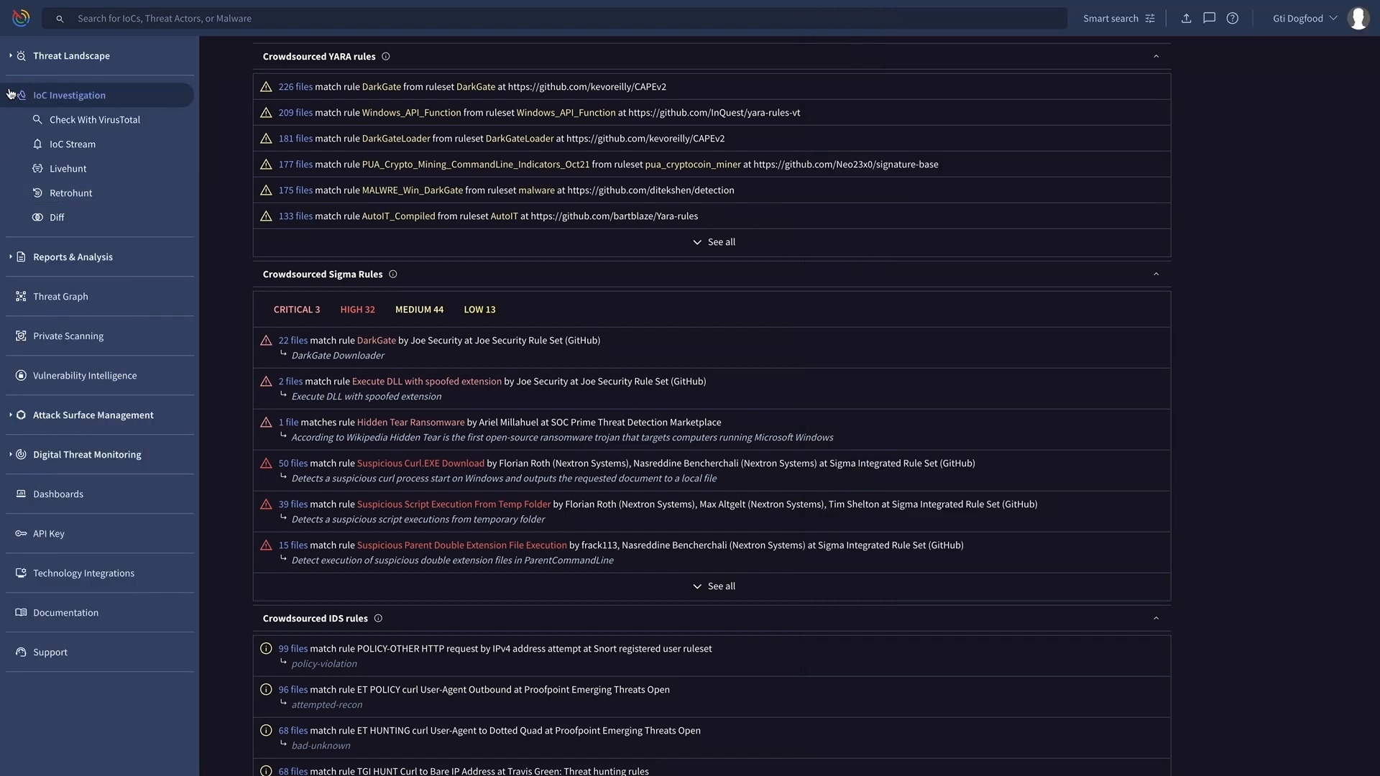
Save a Livehunt ruleset with the MALWARE_Win_DarkGate rule and share it with the google group
click(67, 168)
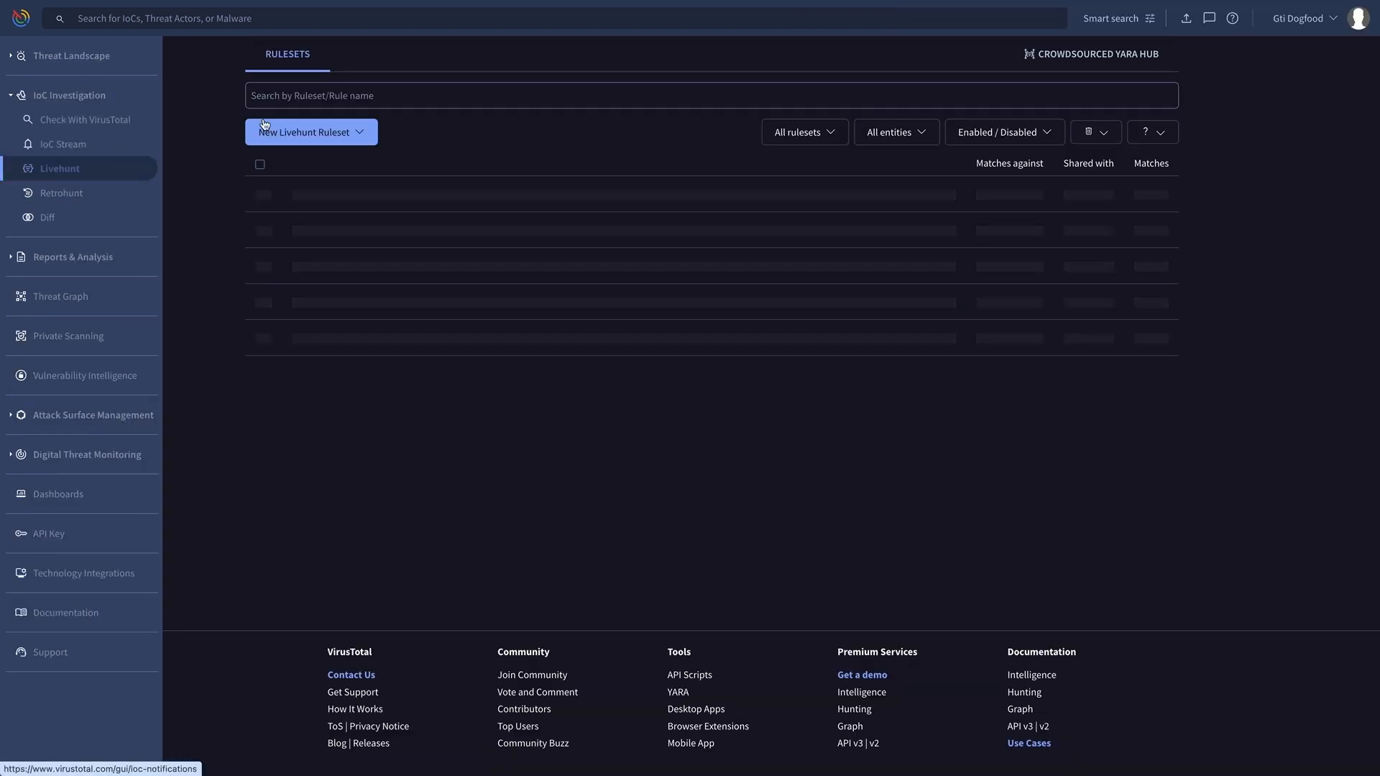
click(305, 131)
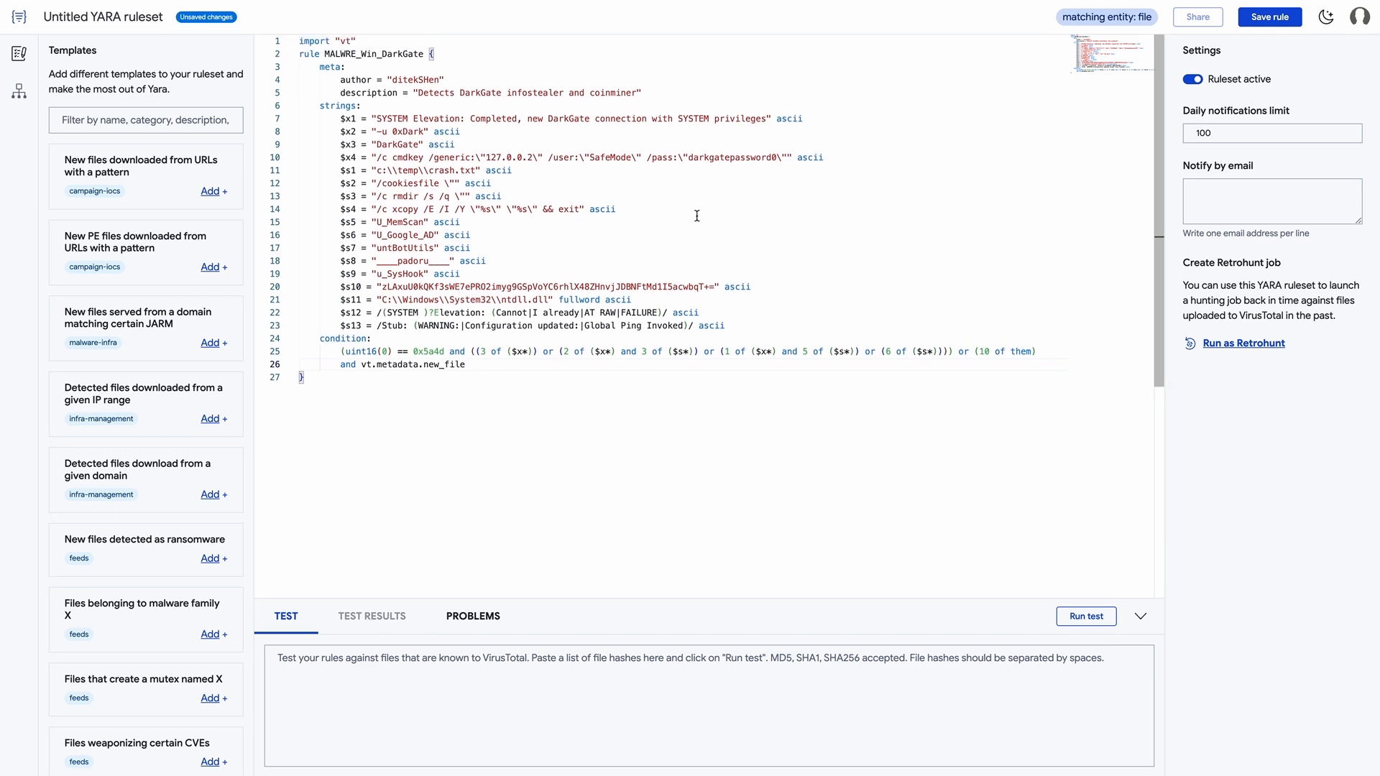
click(1269, 16)
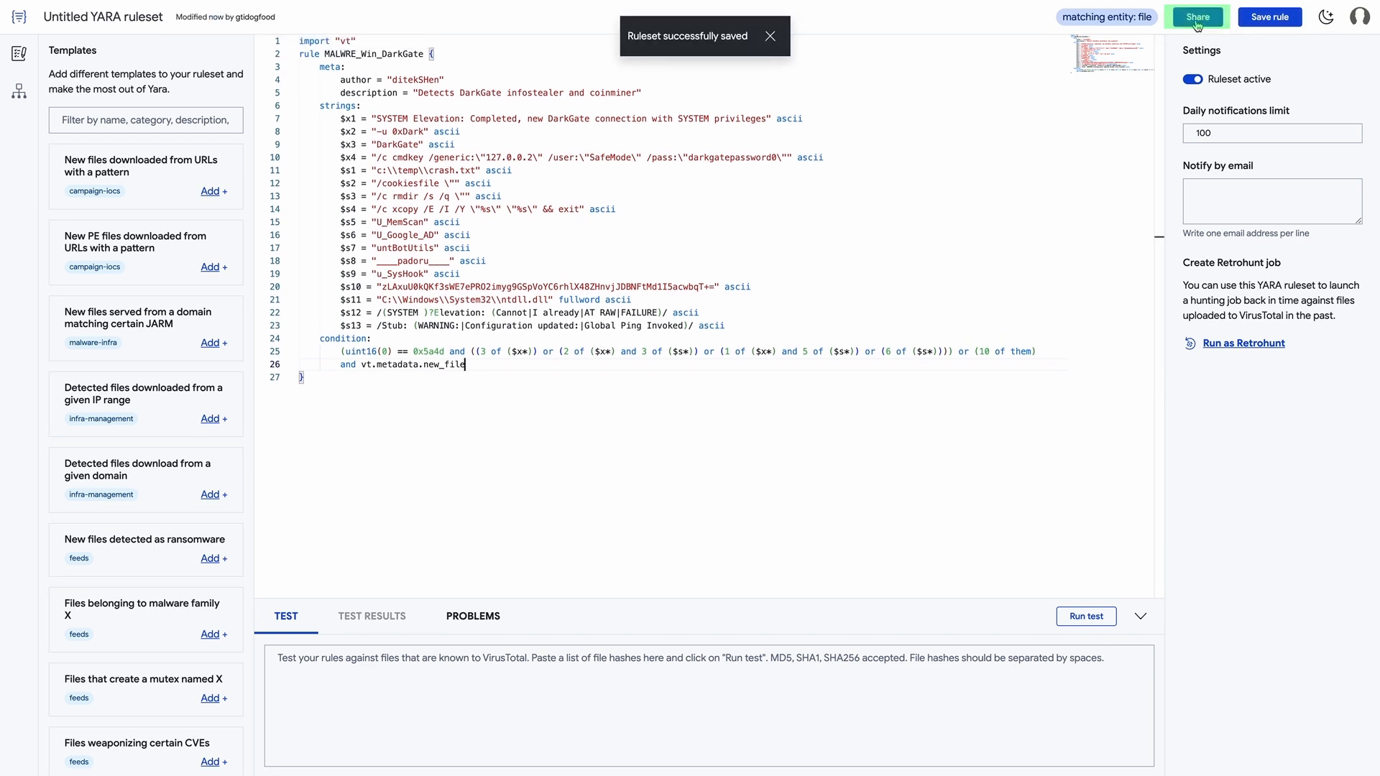
click(1196, 16)
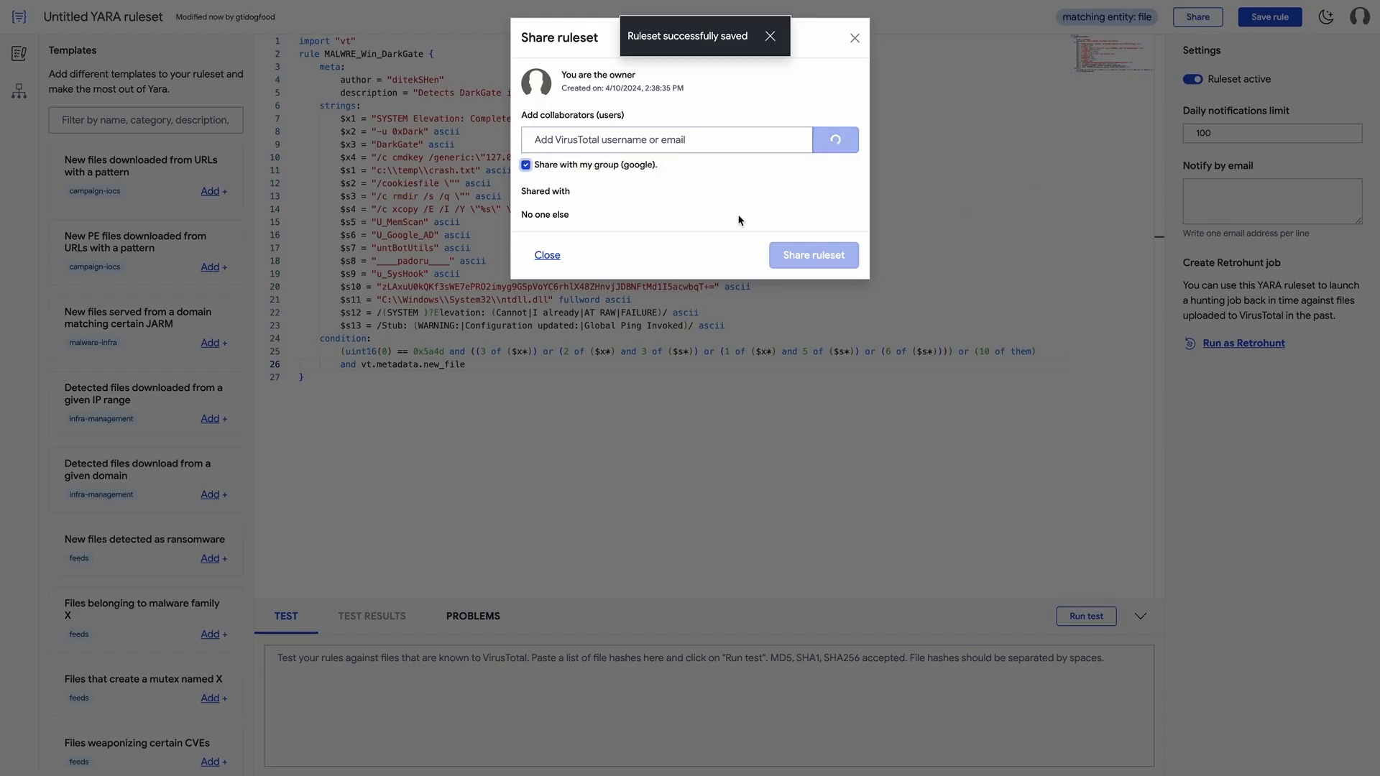
click(811, 255)
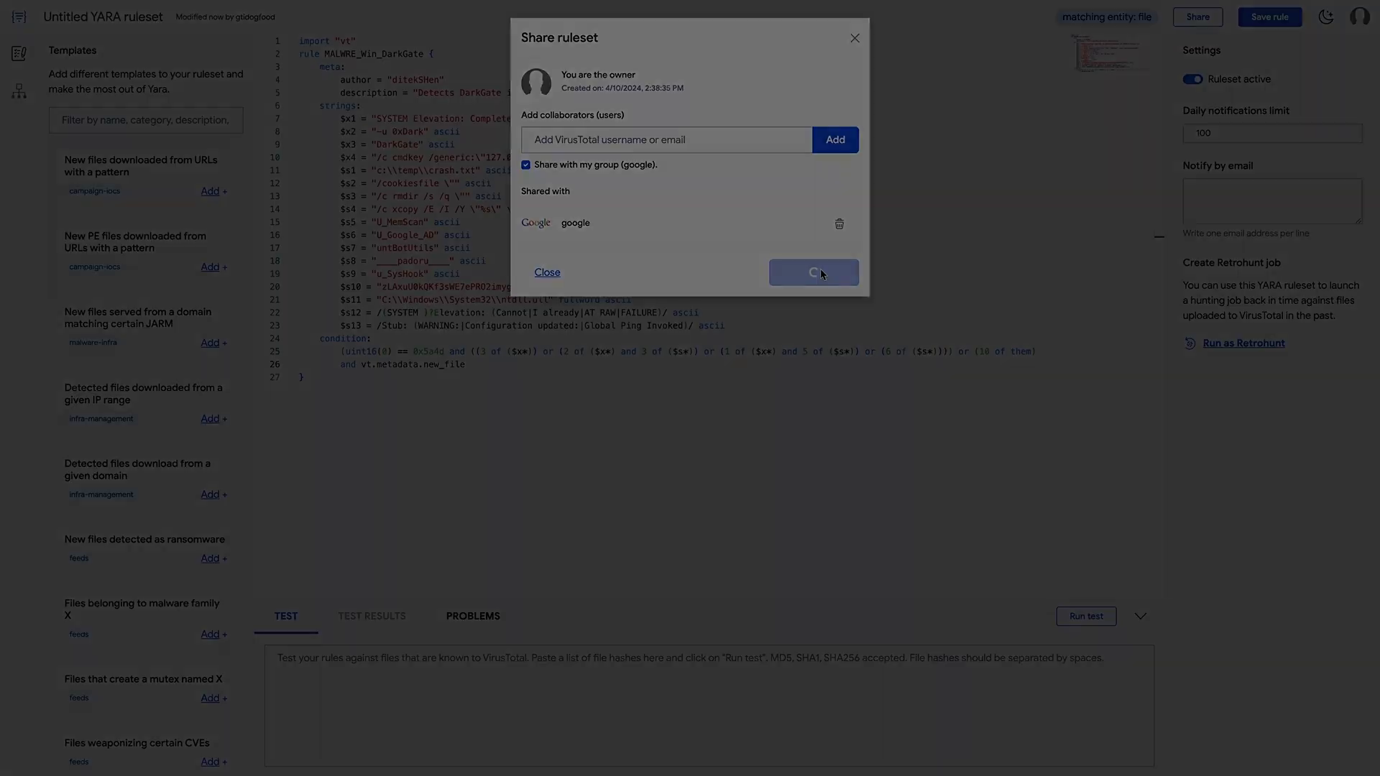